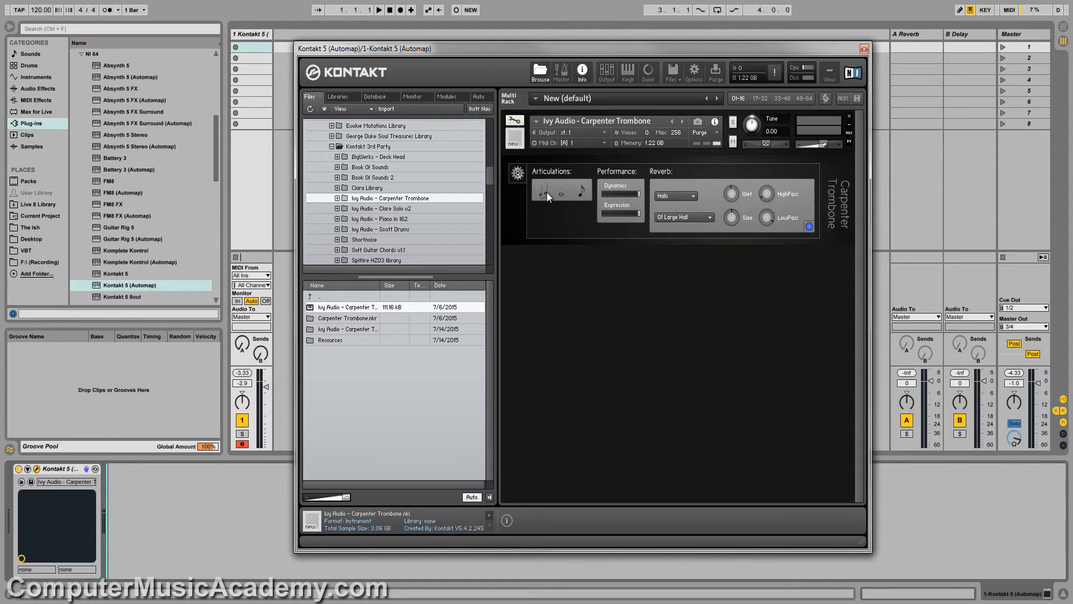
- Select a swell articulation and toggle its Stacc Overlay and Release Samples options on and off
left_click(561, 190)
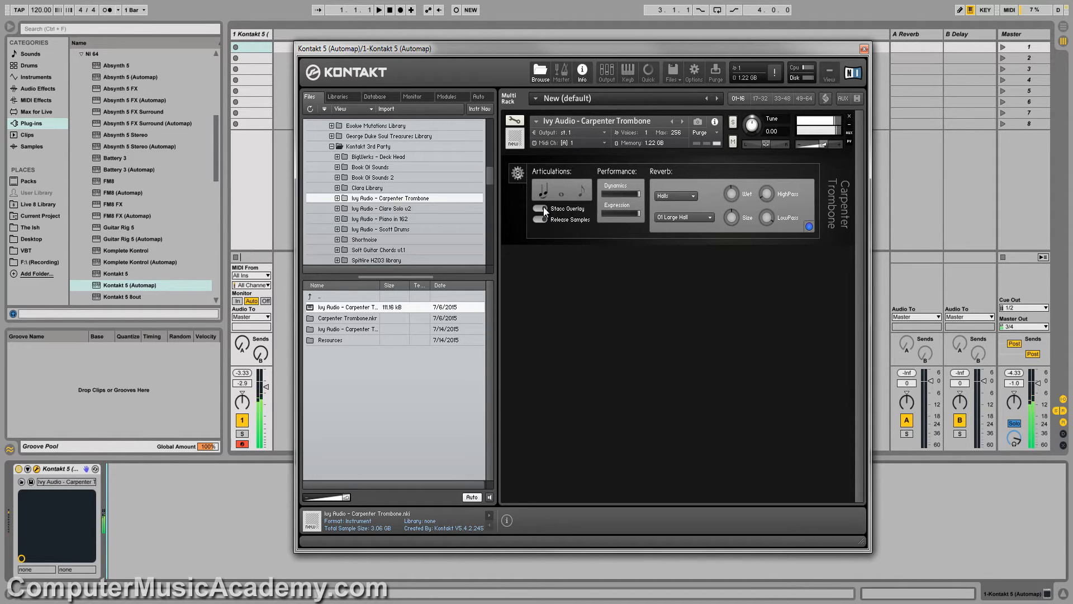
left_click(542, 208)
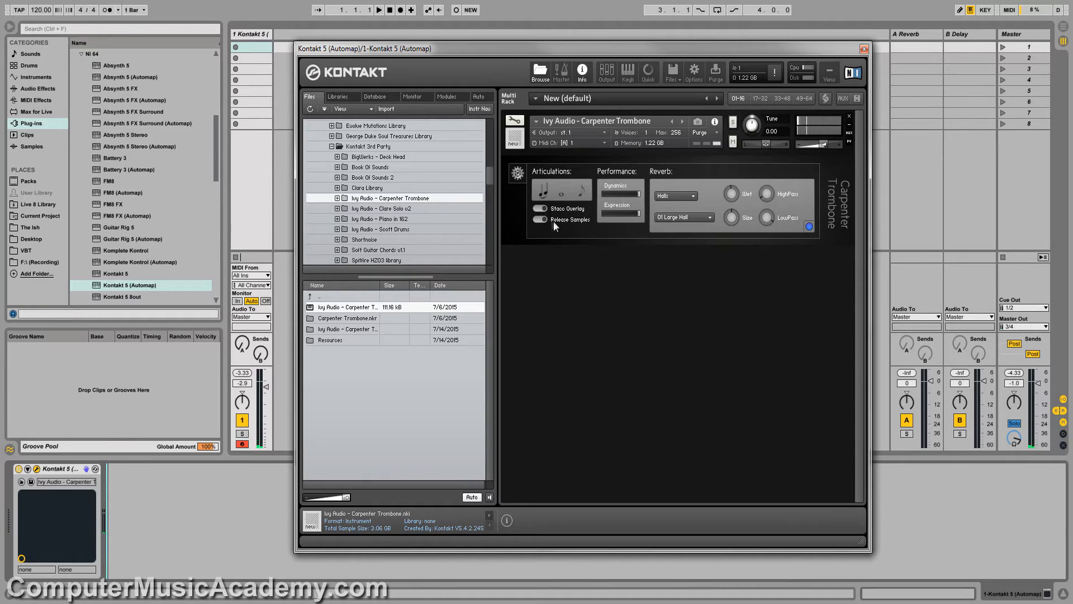
left_click(540, 220)
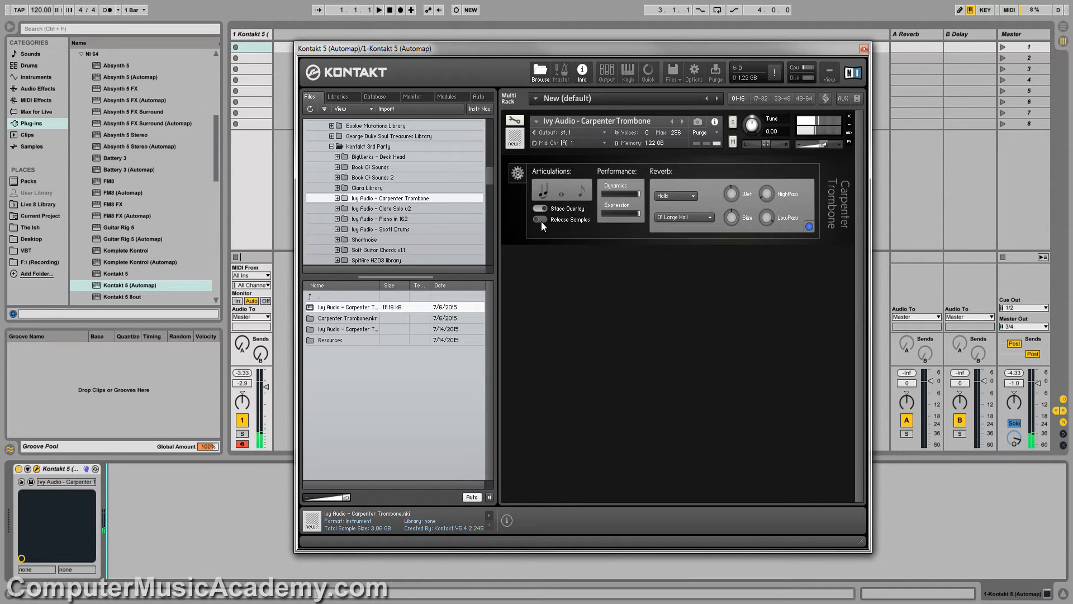
left_click(539, 219)
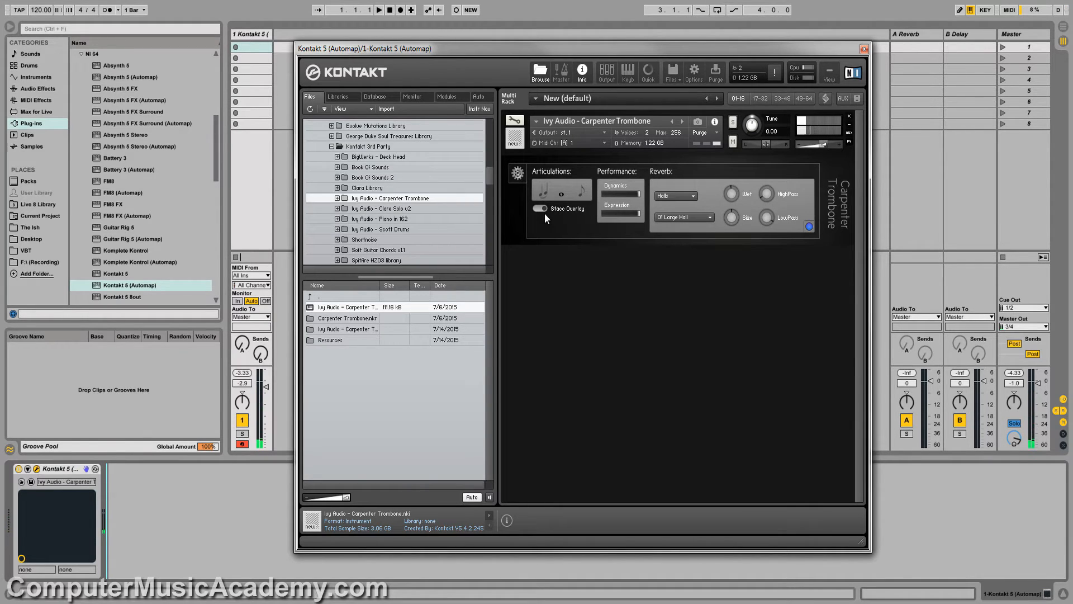
left_click(539, 209)
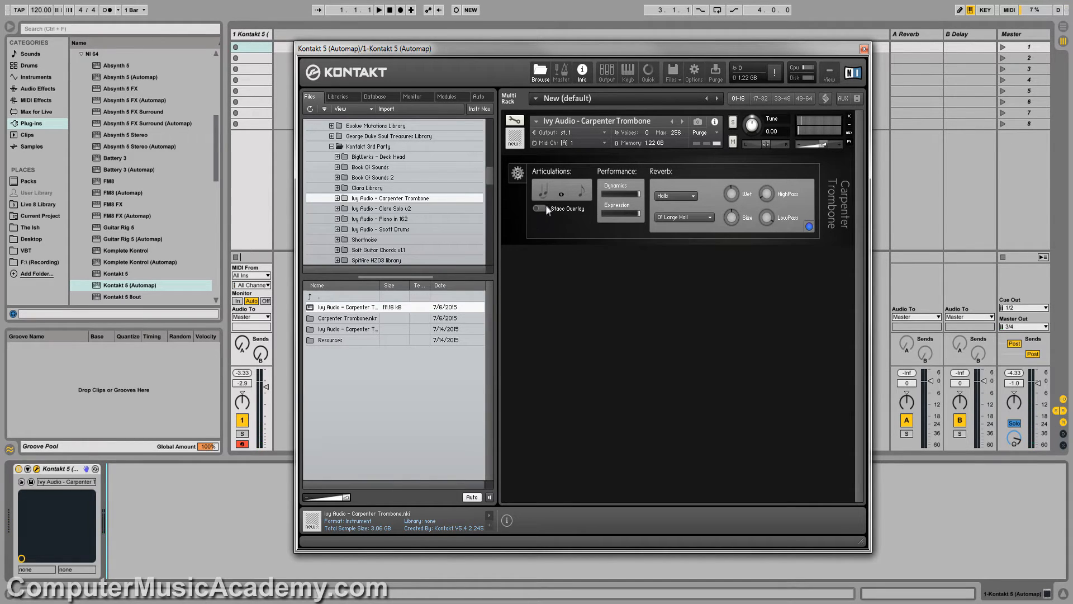
- Re-enable the staccato overlay so the sustained articulation shows both options on
left_click(539, 218)
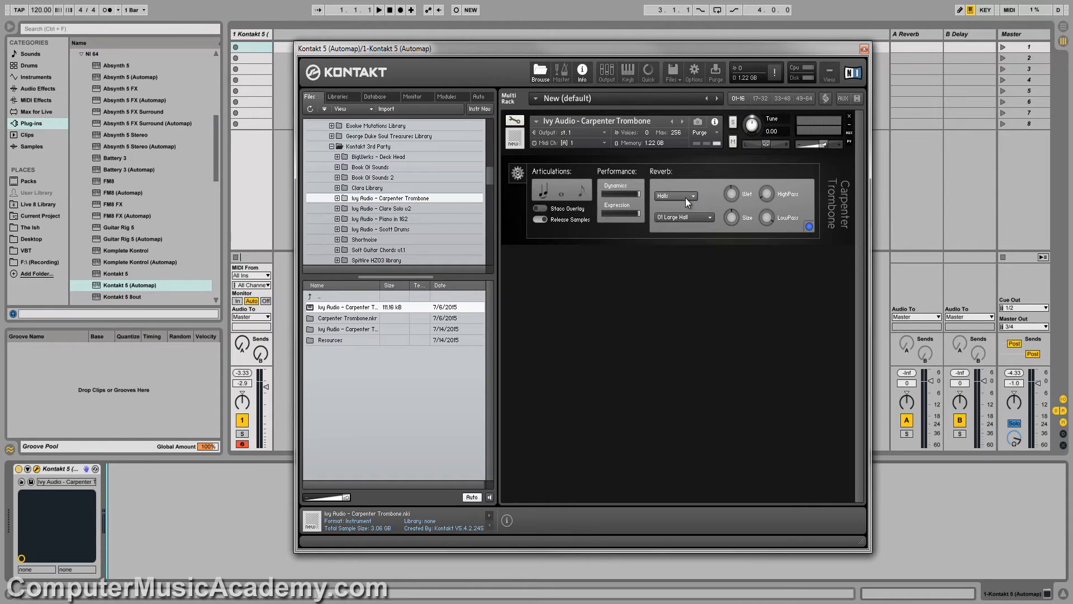
- Set the convolution reverb to the Plates category with the 11 Silver Plate impulse
left_click(685, 196)
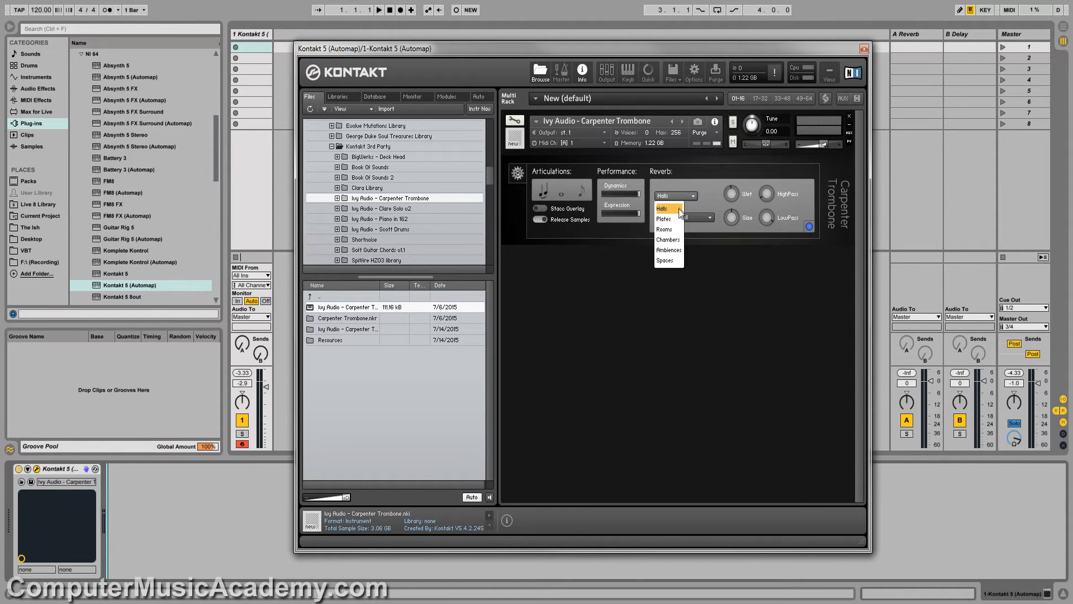
mouse_move(664, 228)
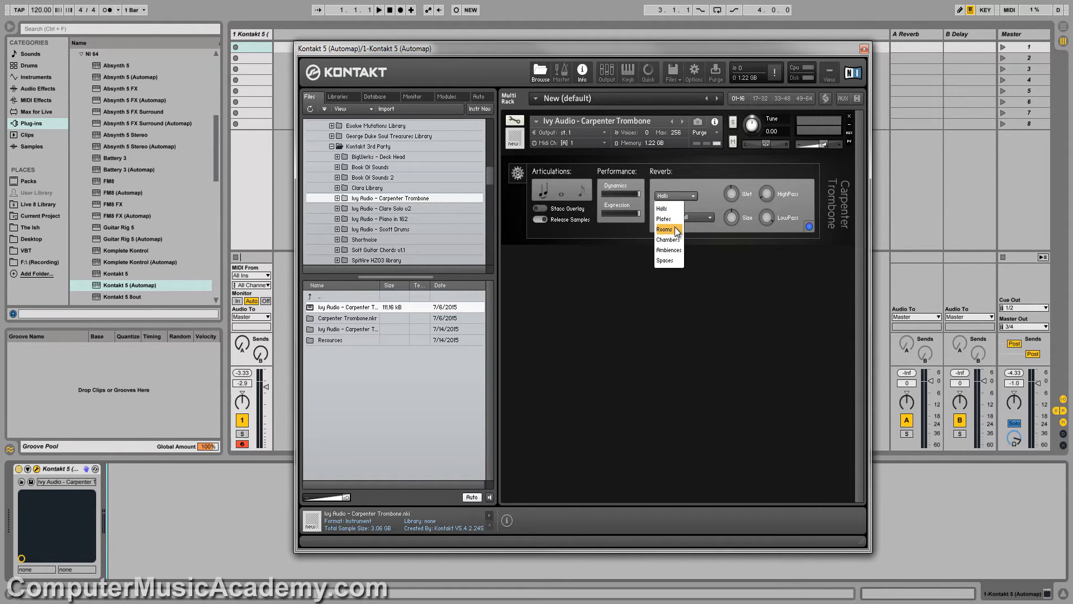
mouse_move(669, 239)
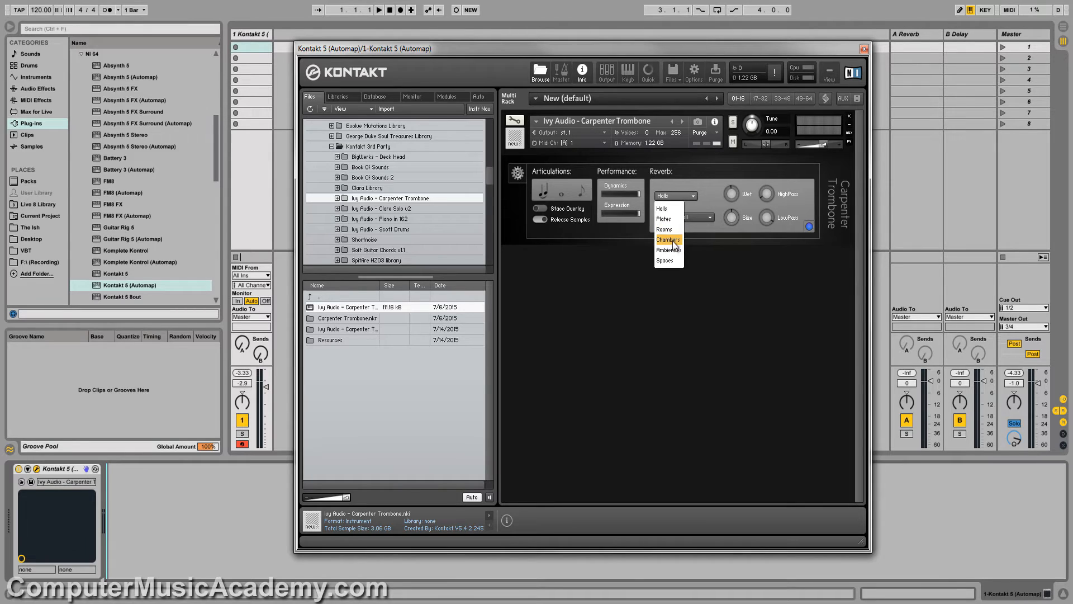
mouse_move(674, 219)
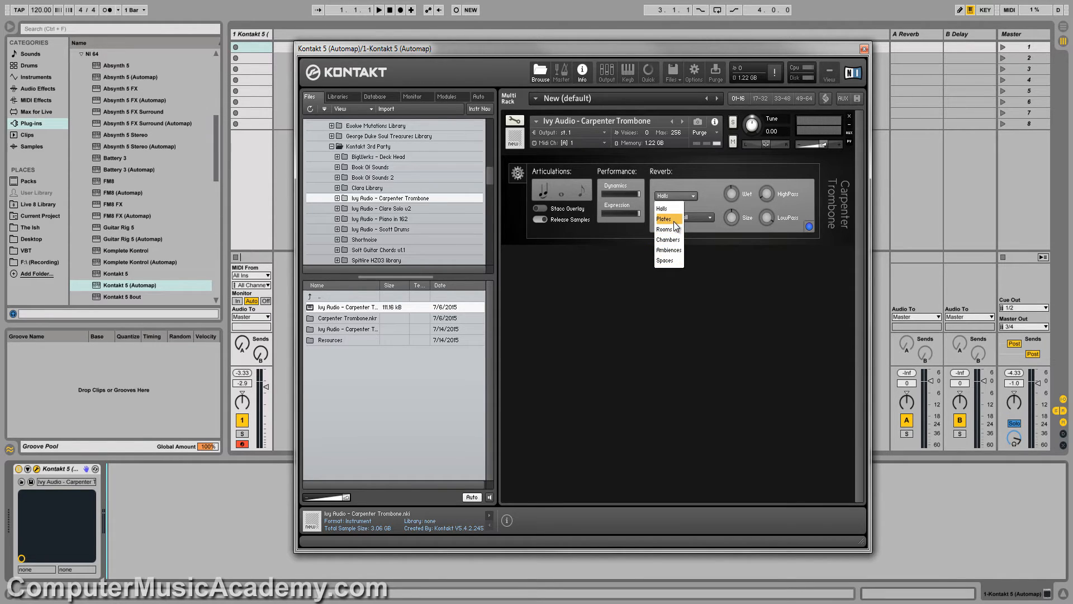
left_click(662, 219)
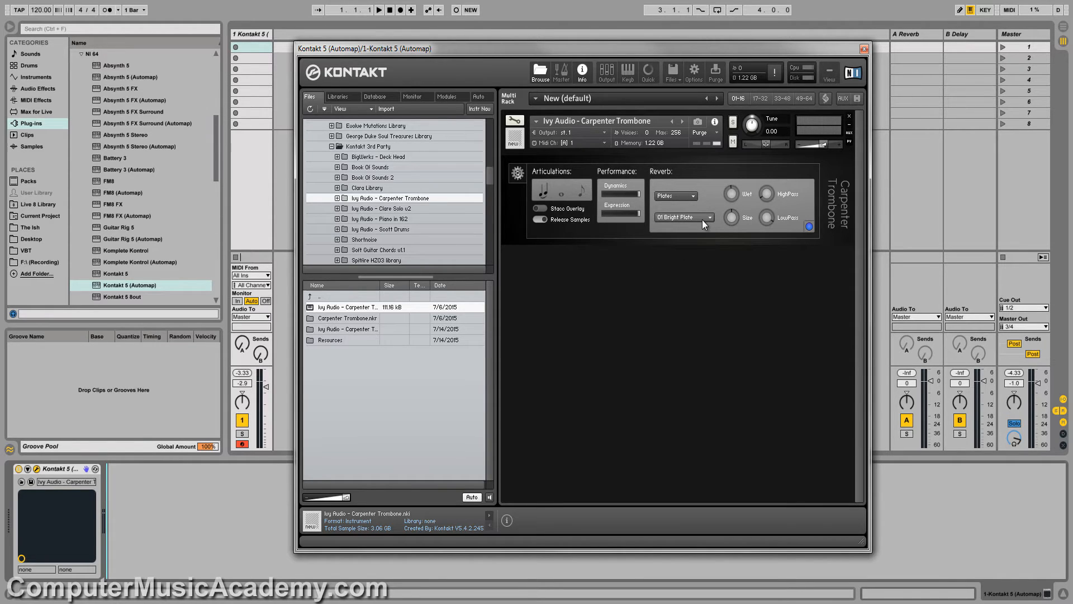
left_click(710, 217)
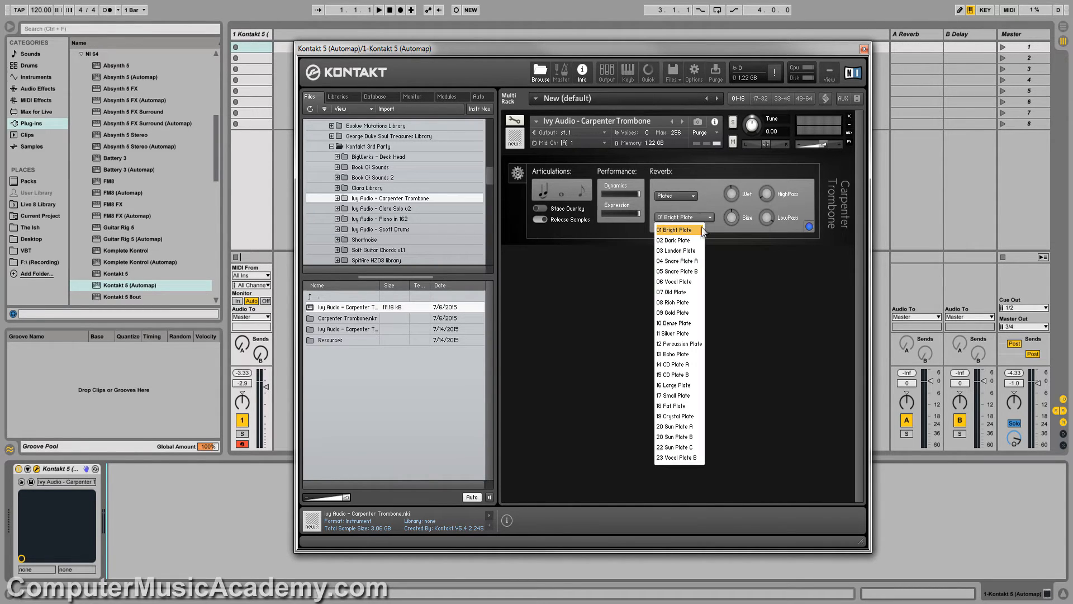
mouse_move(674, 333)
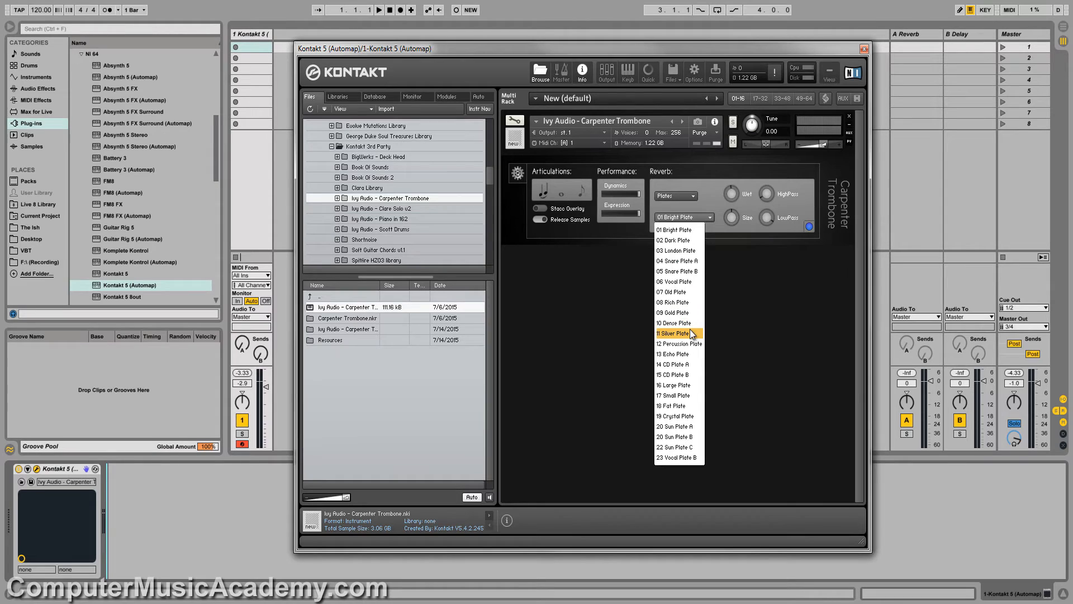
left_click(678, 333)
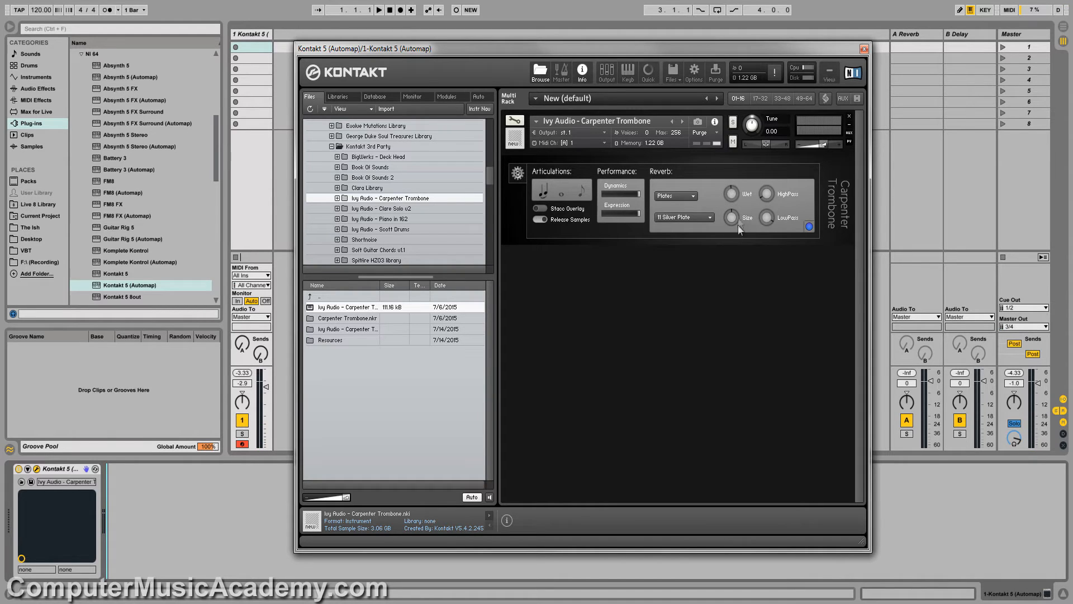
mouse_move(764, 226)
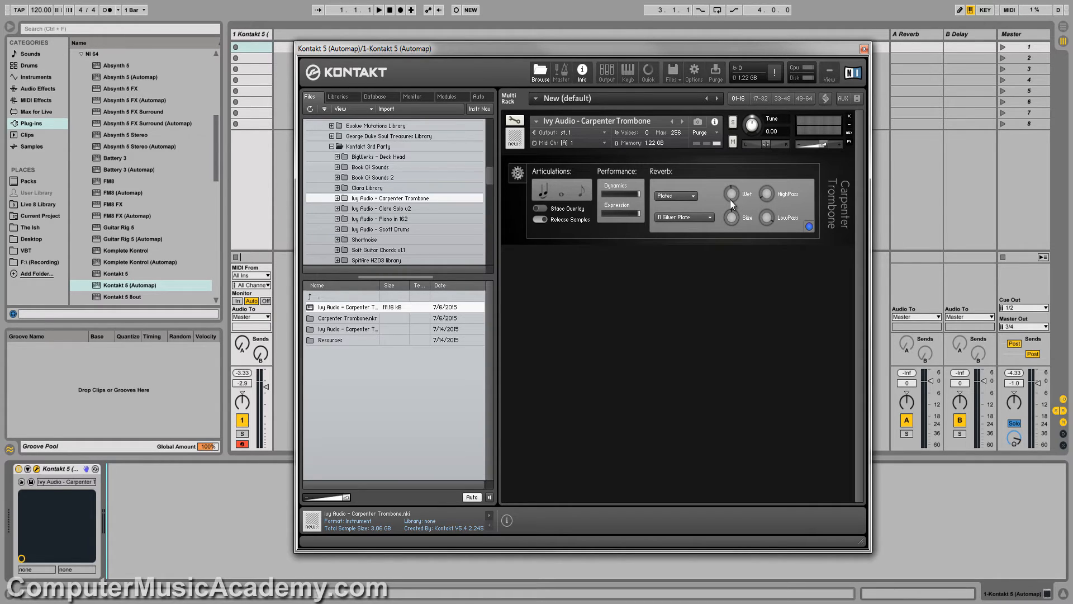
mouse_move(743, 174)
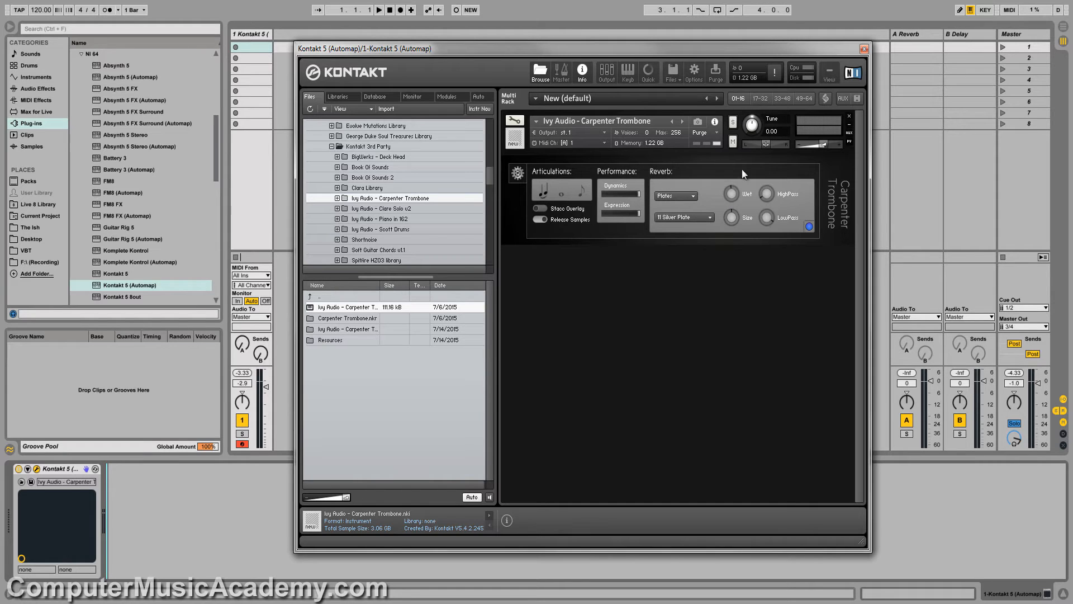
mouse_move(738, 203)
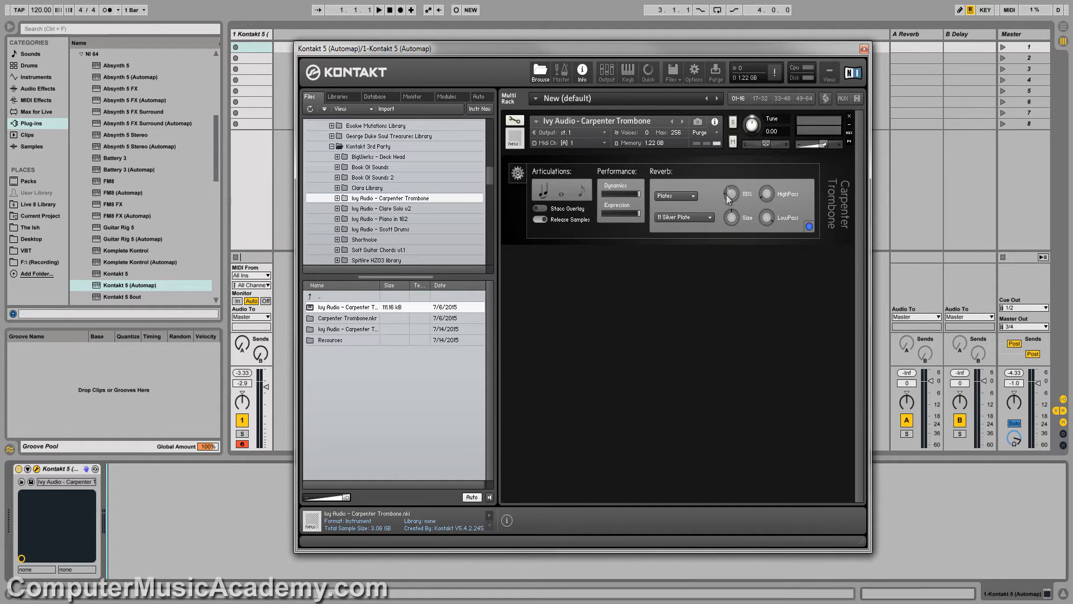
- Adjust the reverb Wet knob up and down, settling near 90 percent
left_click_drag(731, 193, 731, 180)
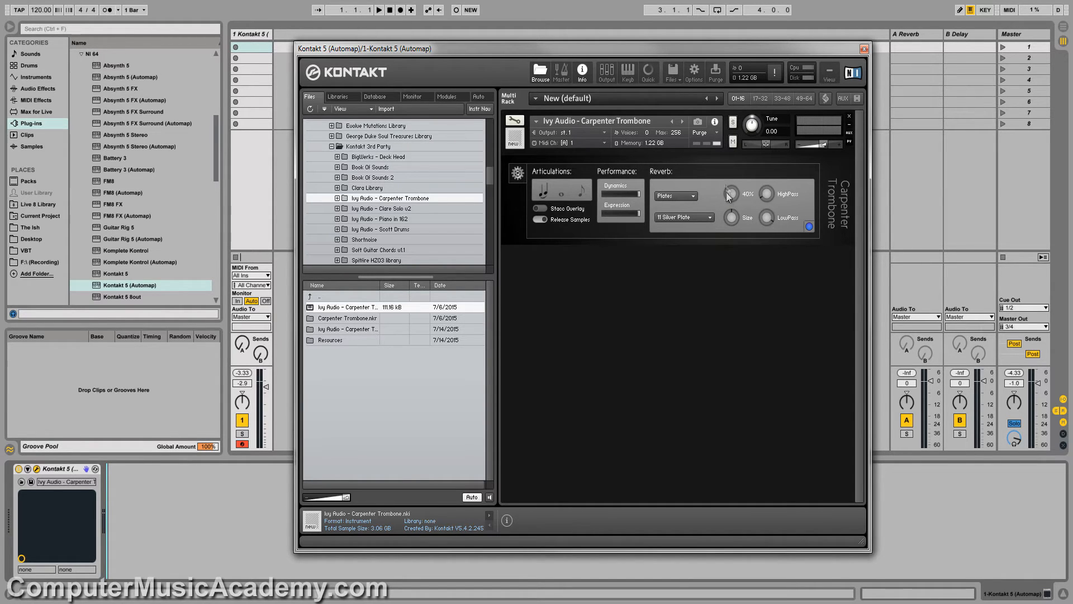
left_click_drag(730, 193, 743, 147)
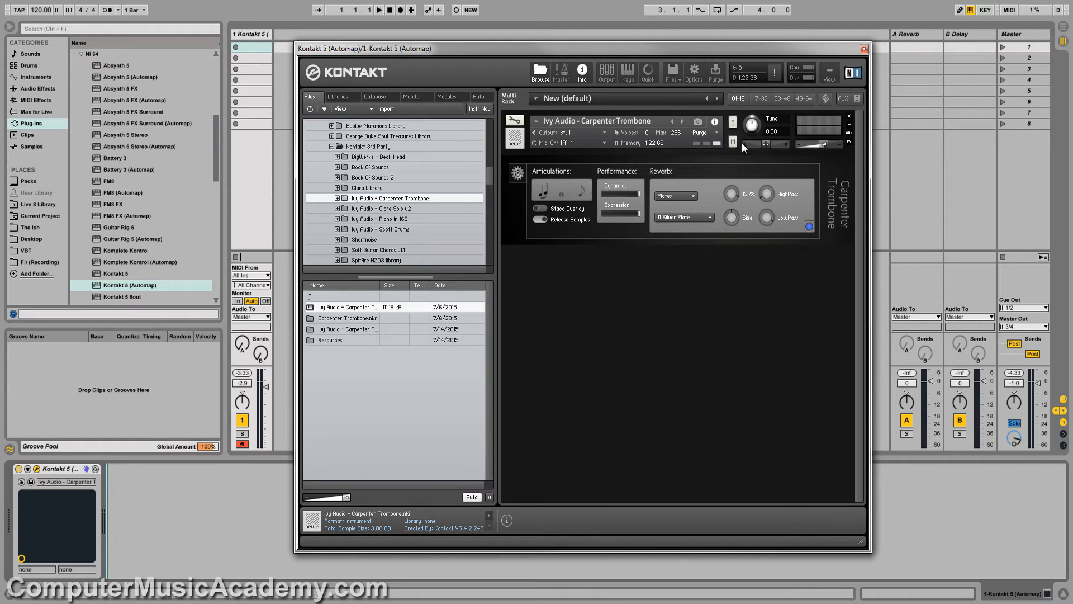
left_click_drag(731, 194, 728, 216)
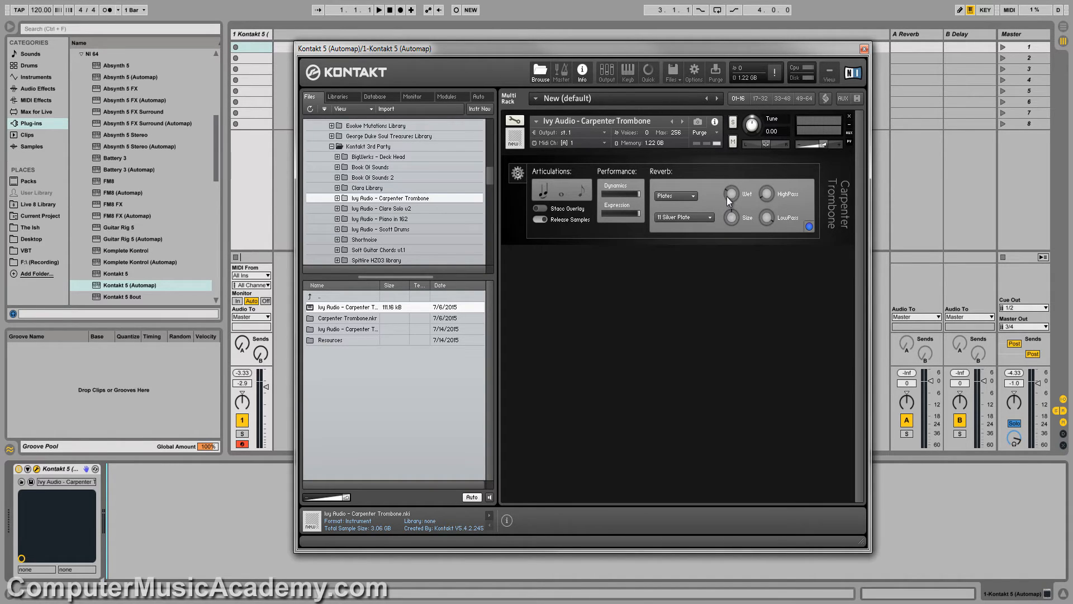
left_click_drag(730, 193, 731, 185)
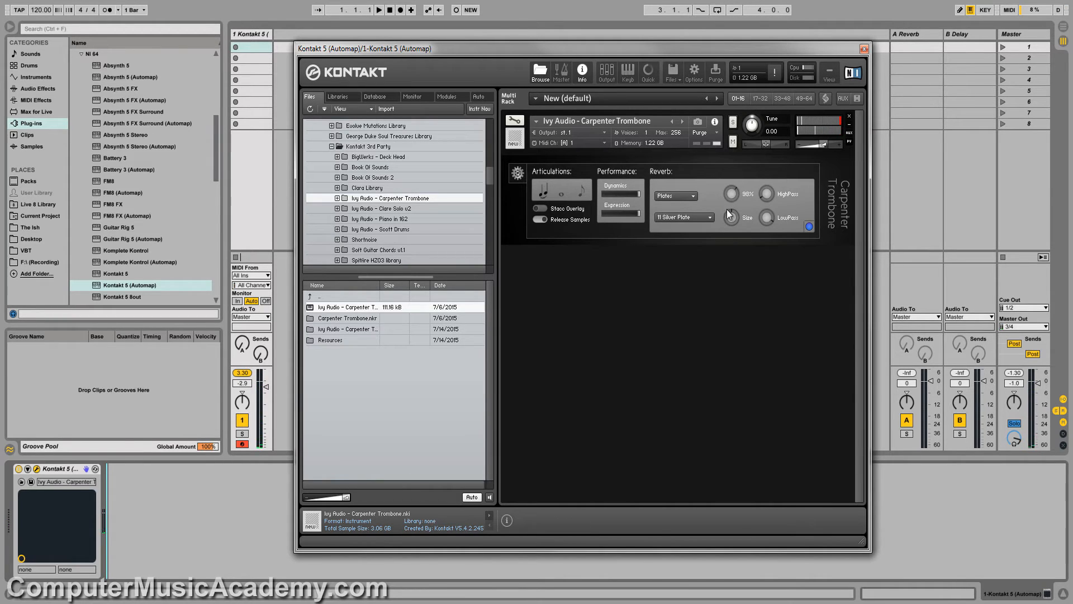
left_click_drag(731, 193, 731, 184)
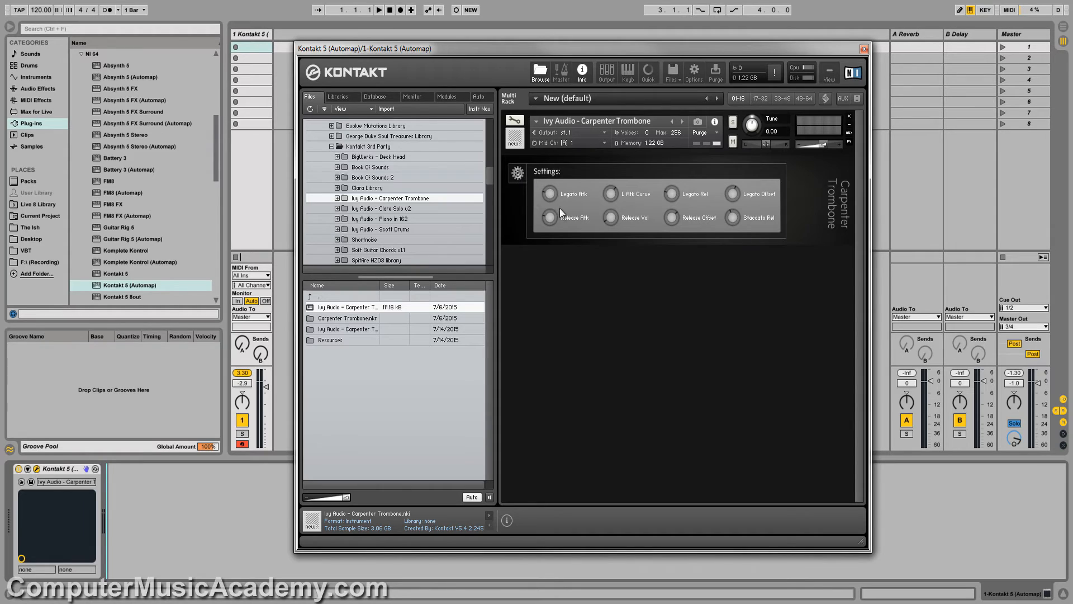
mouse_move(568, 207)
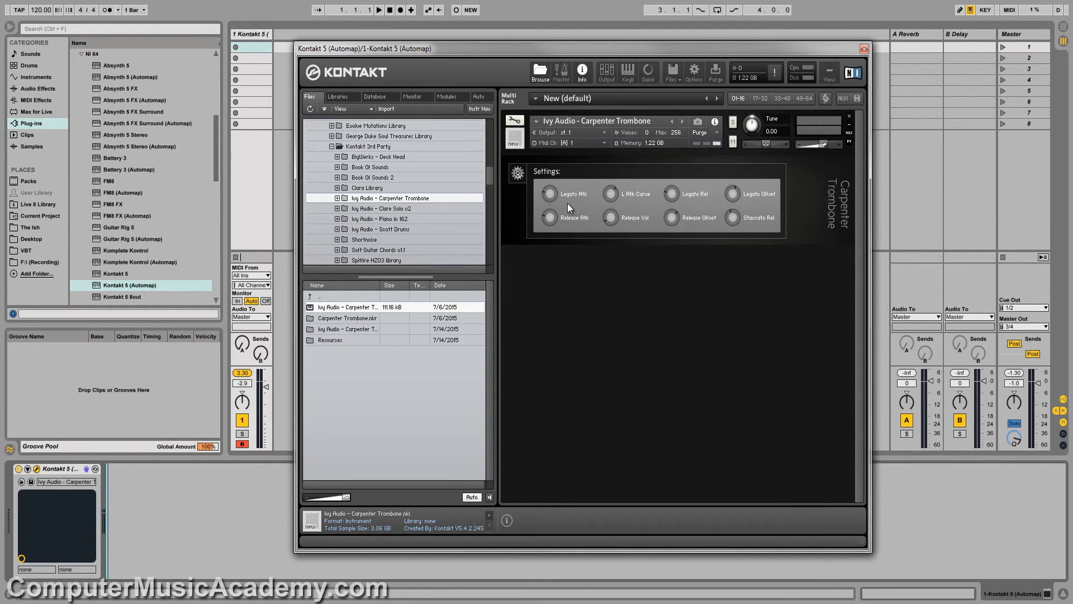
mouse_move(742, 204)
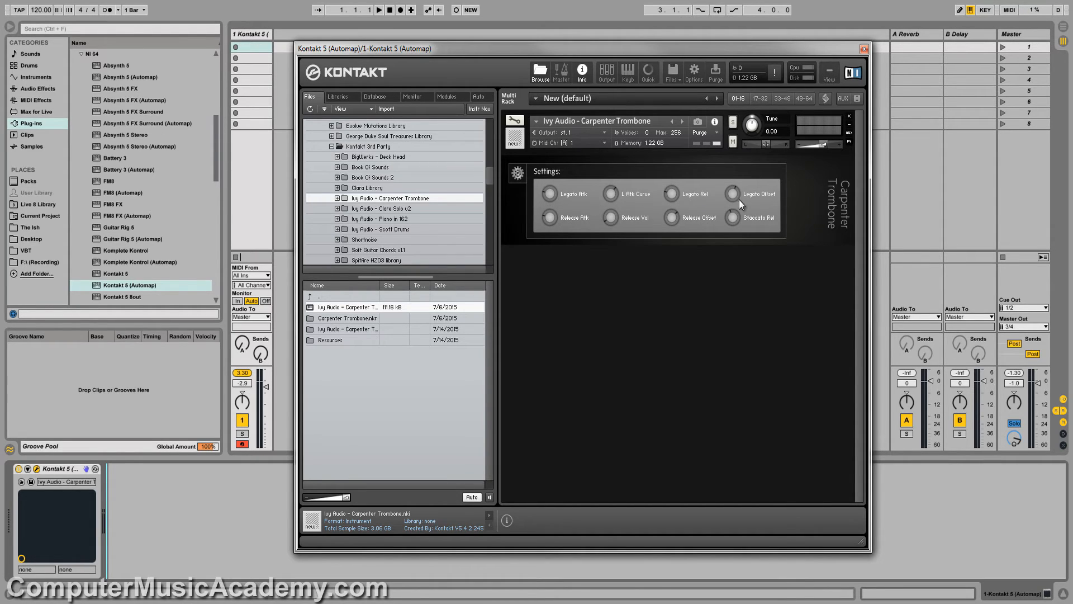
mouse_move(562, 227)
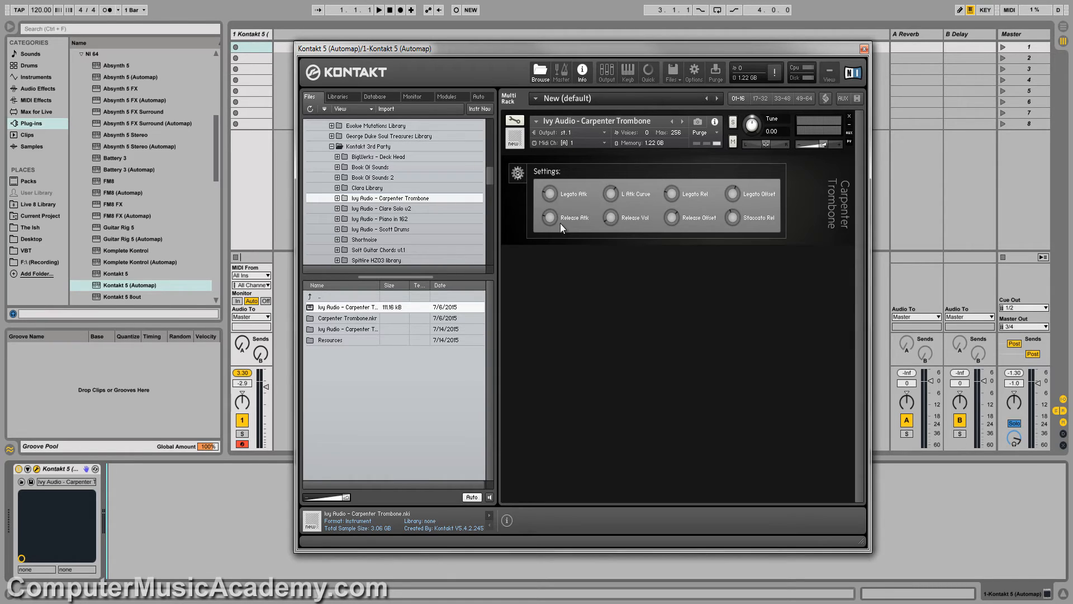
mouse_move(700, 228)
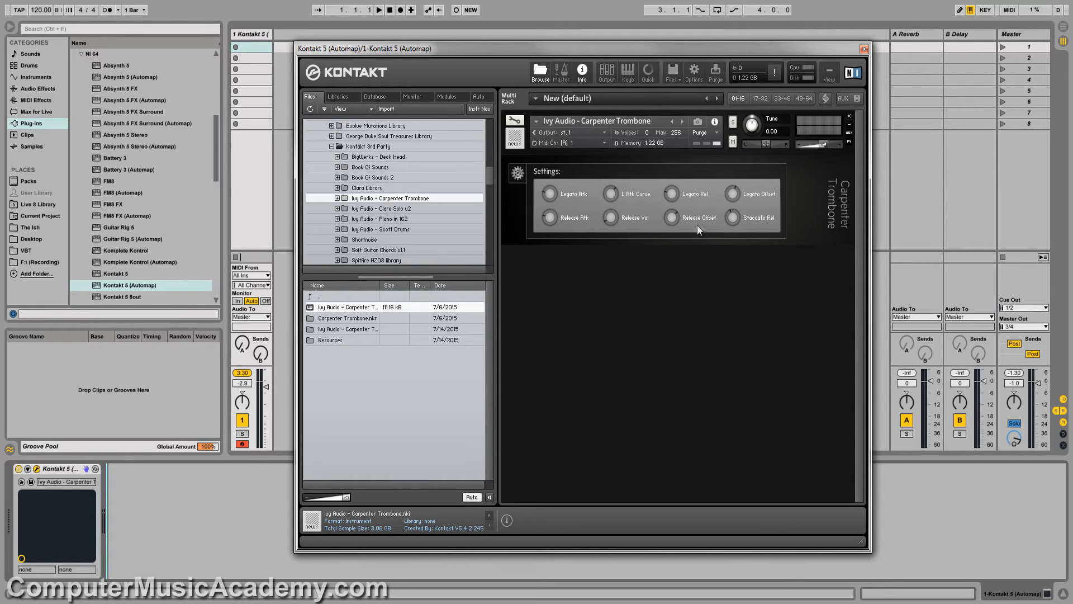
mouse_move(791, 227)
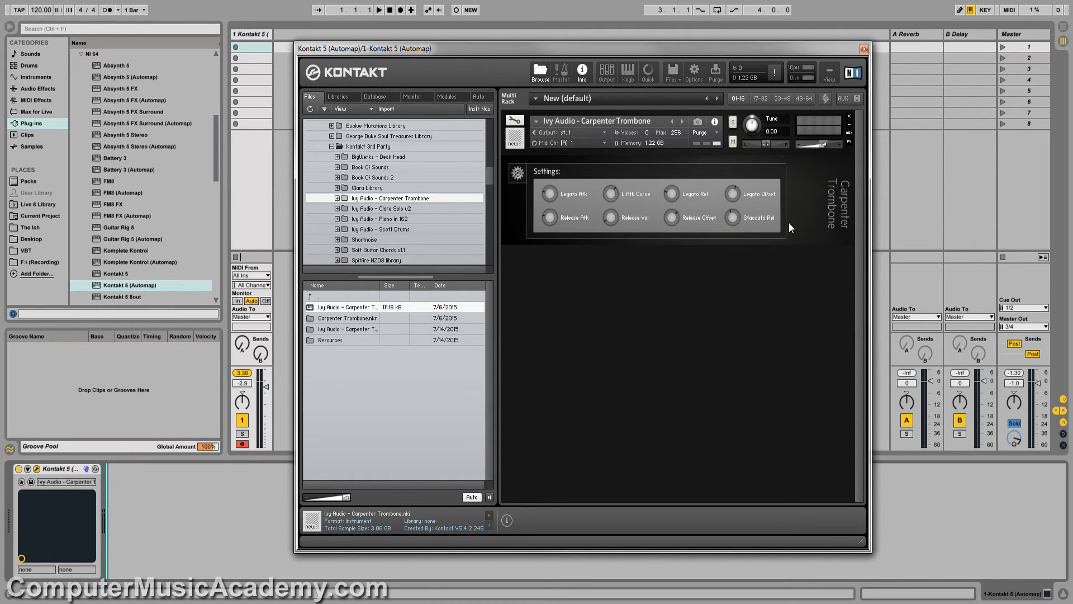
mouse_move(524, 184)
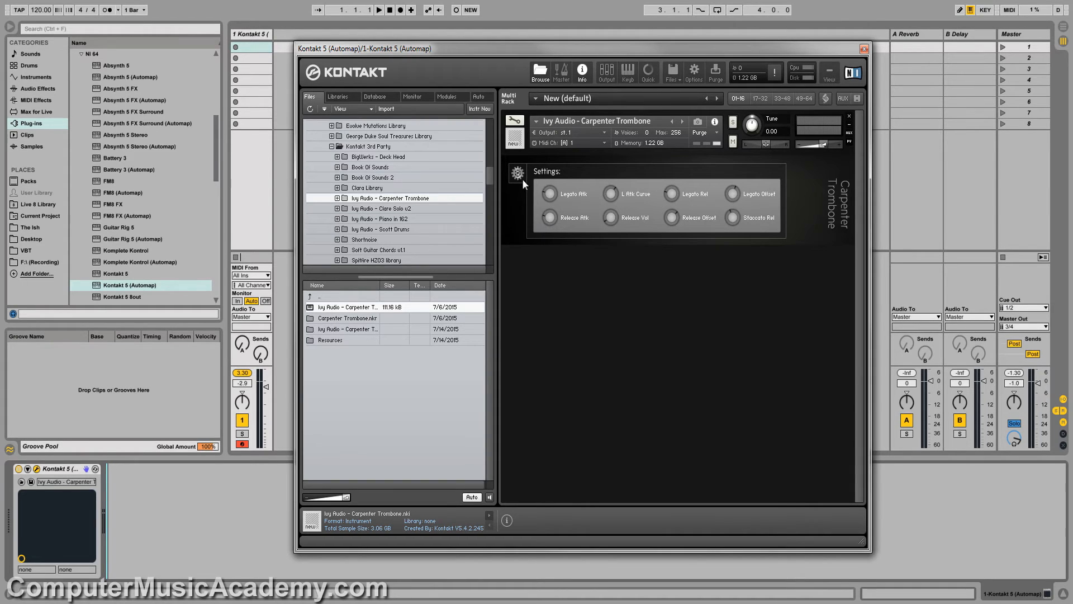
- Leave the legato/release settings page via the gear icon for the main page
left_click(517, 172)
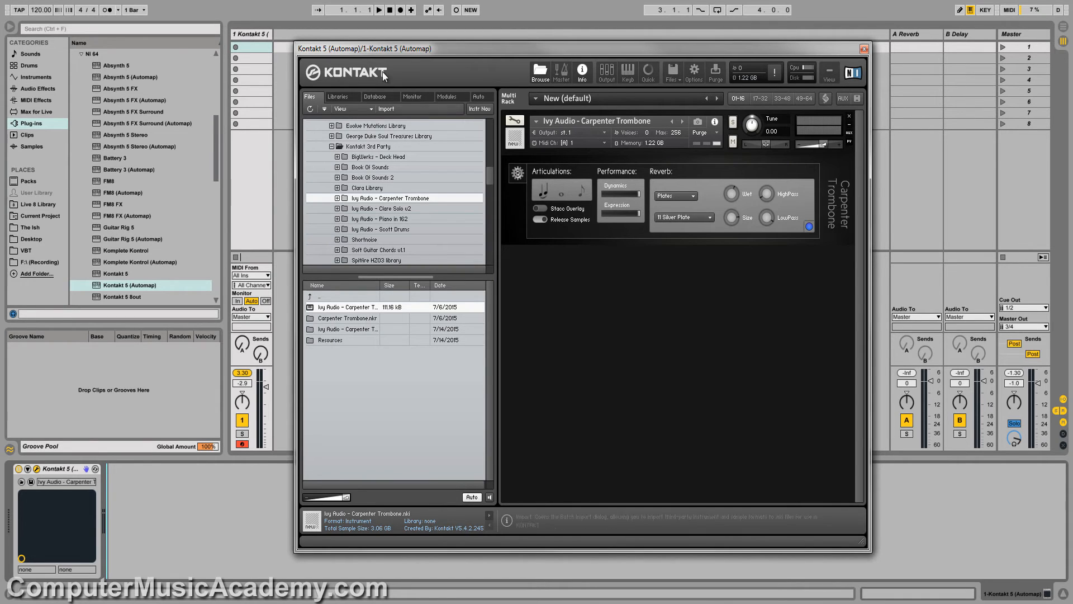
- Browse to the Carpenter Trombone Samples folder and audition two Legato .ncw files
left_click(337, 96)
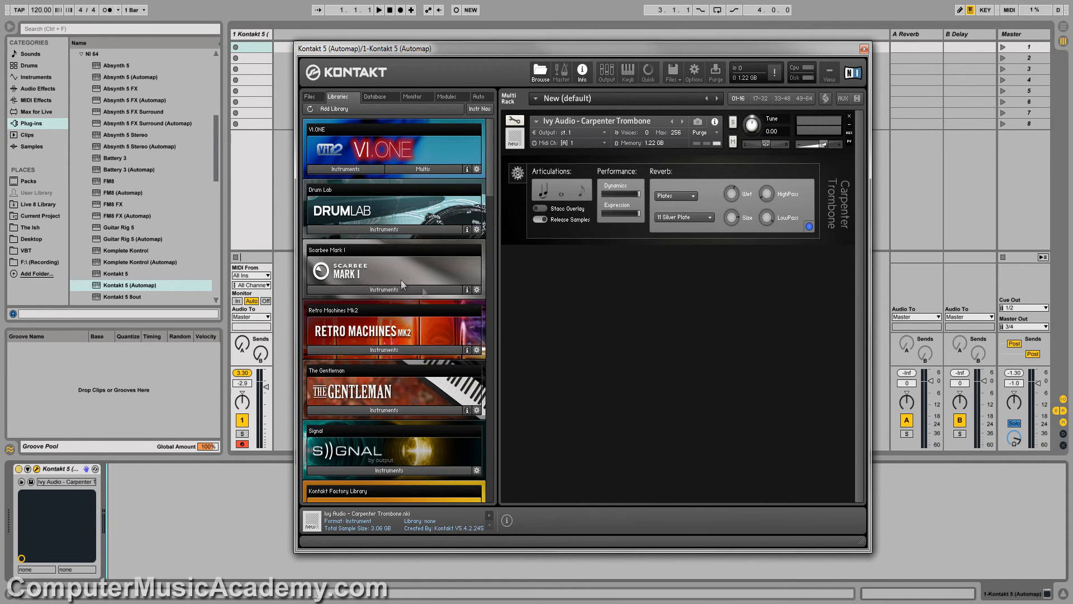
left_click(310, 96)
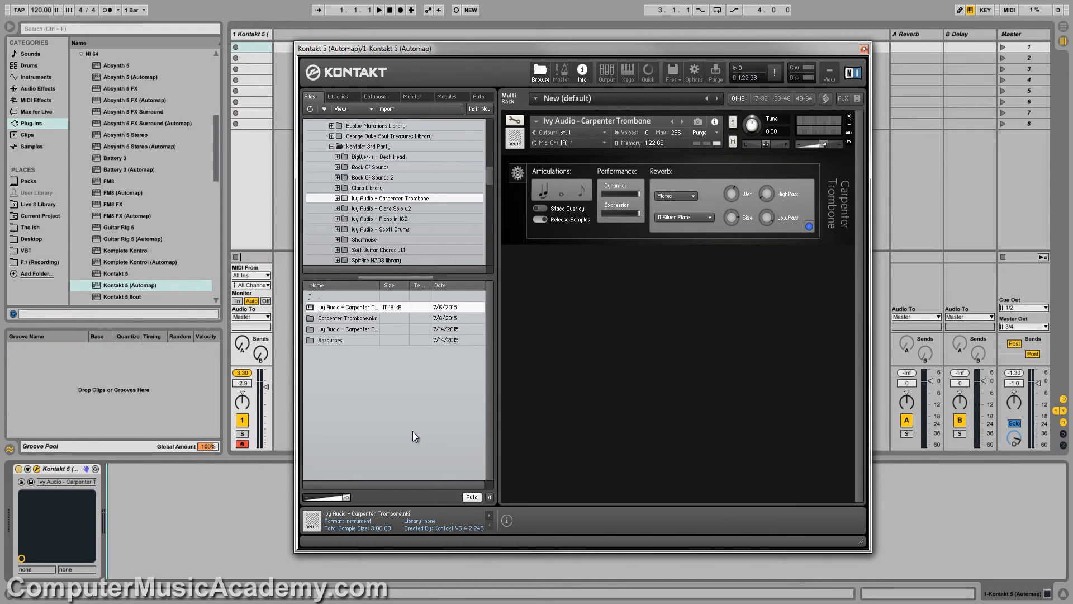
mouse_move(353, 348)
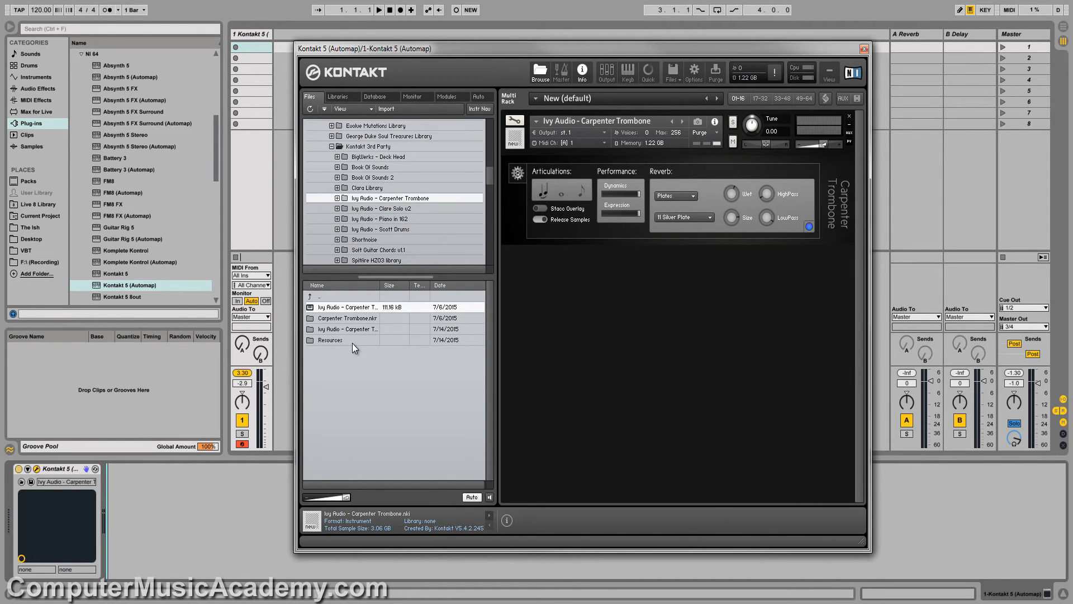
left_click(329, 340)
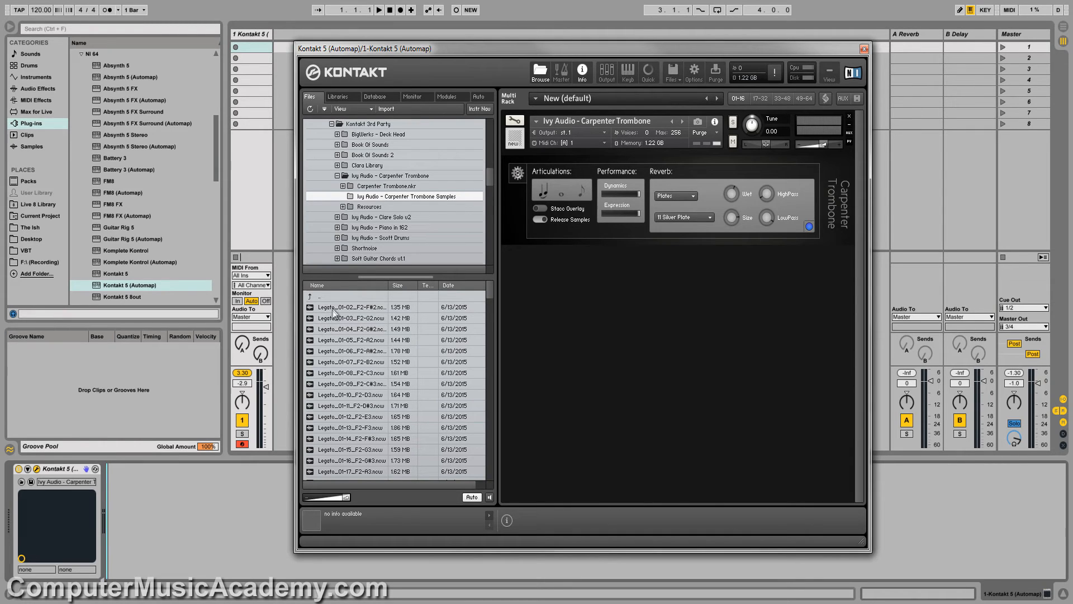
left_click(352, 307)
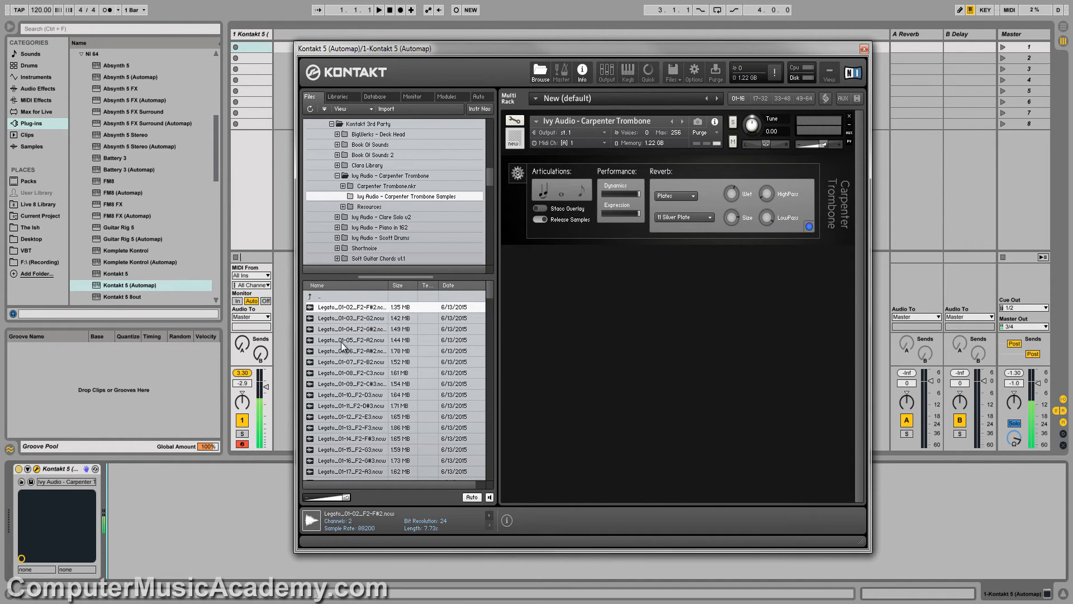
left_click(352, 373)
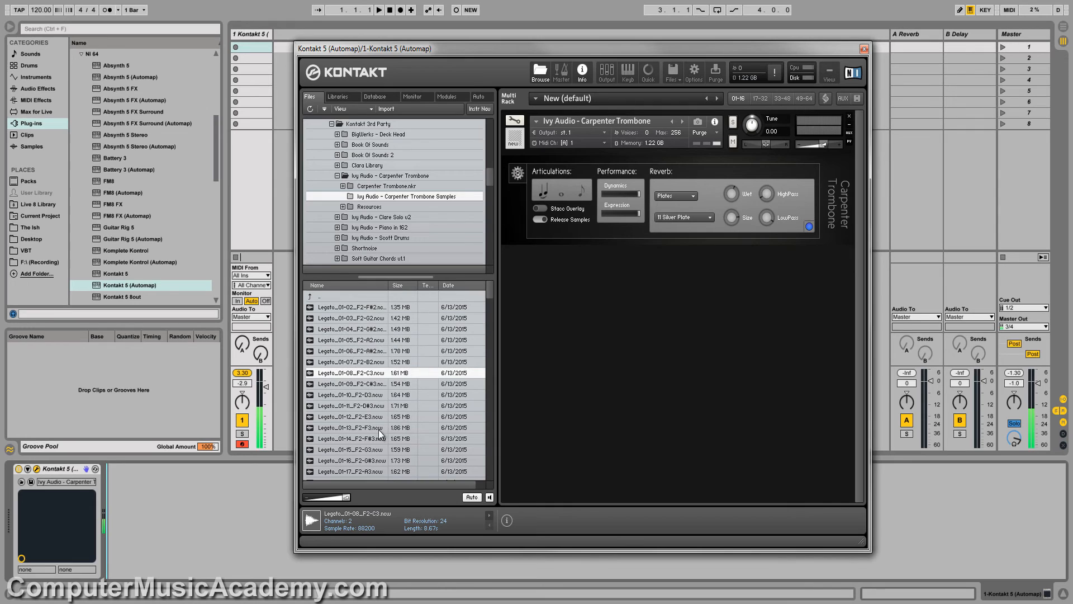
- Scroll down the sample list and audition two StaccatoMedium .ncw files
scroll("down", 3)
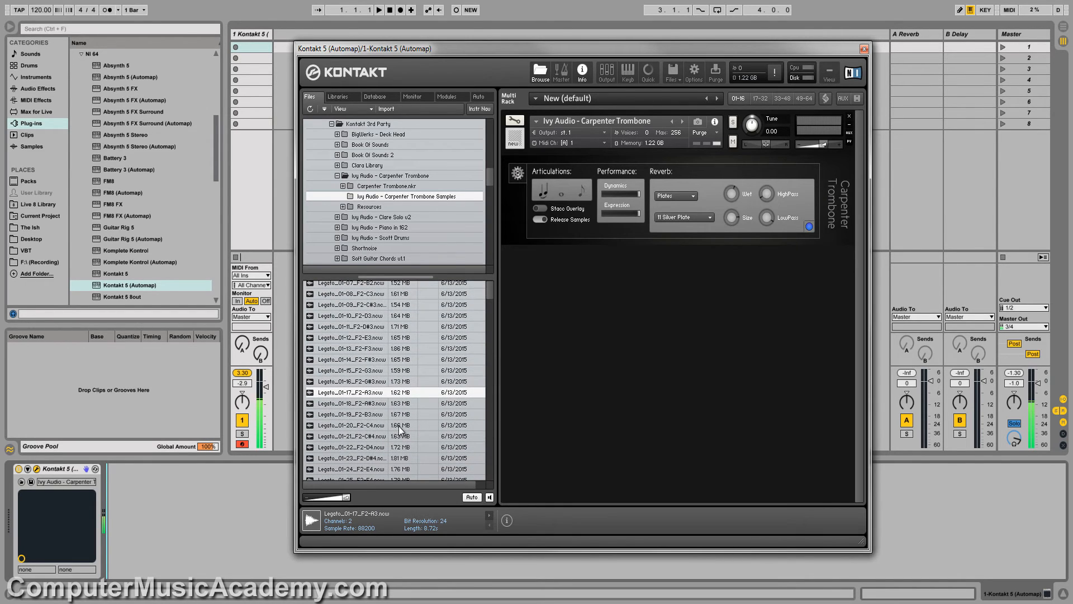
scroll("down", 3)
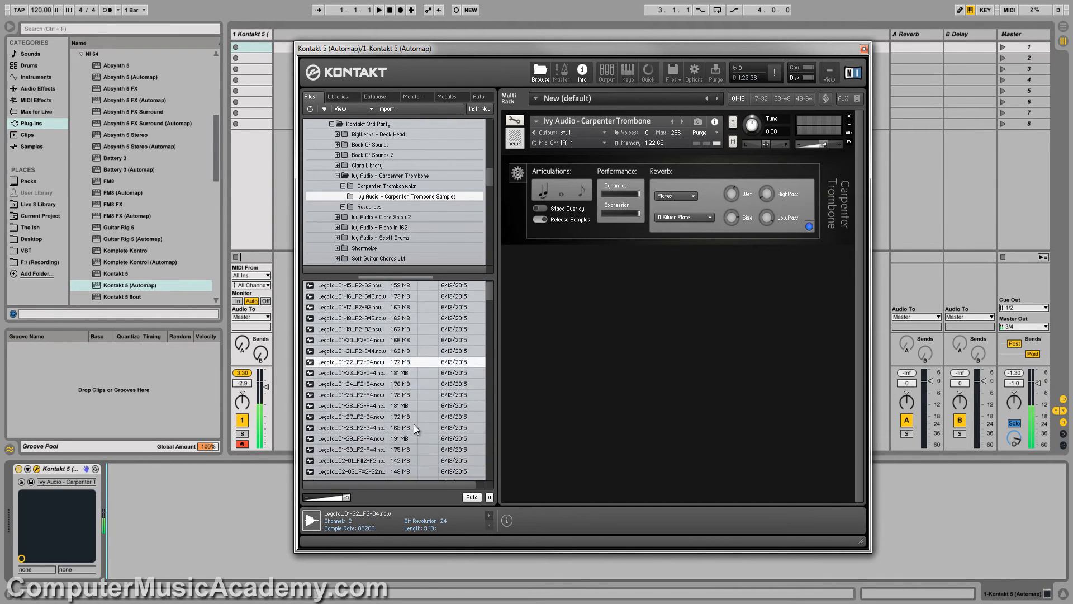
scroll("down", 3)
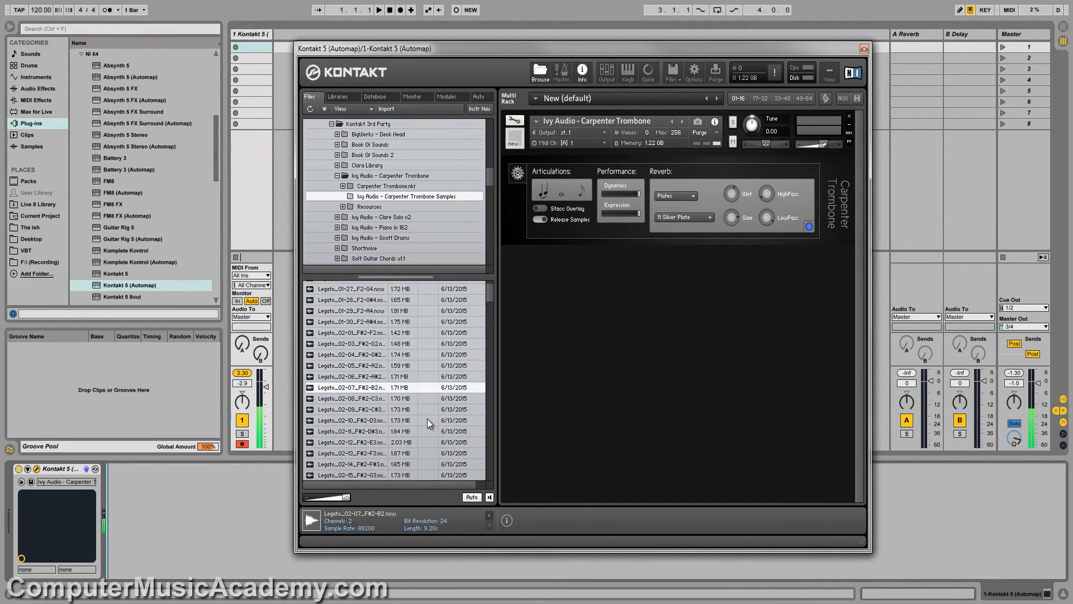
scroll("down", 3)
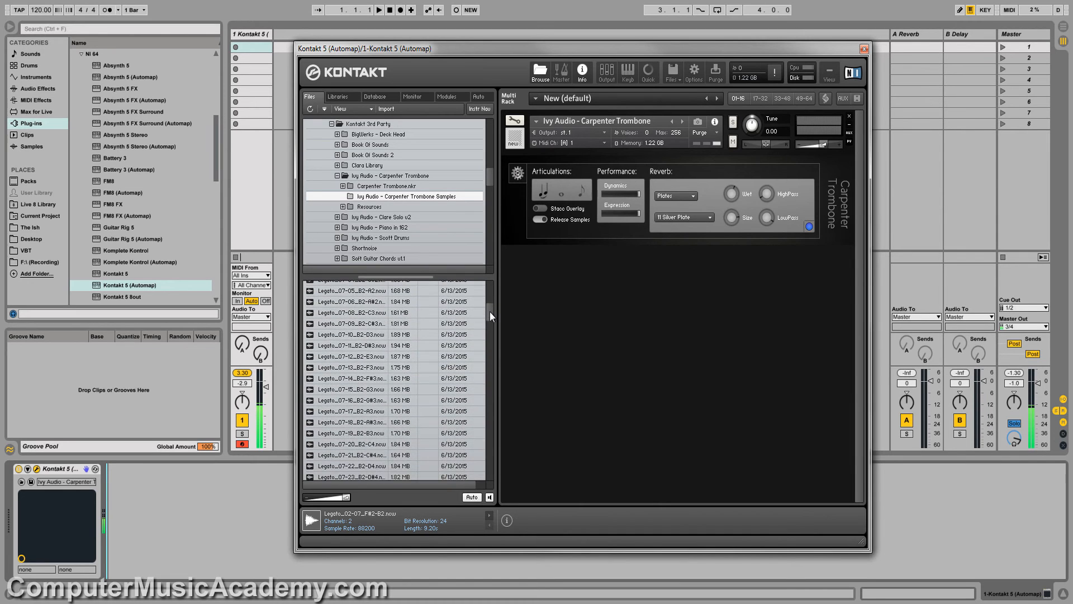
scroll("down", 3)
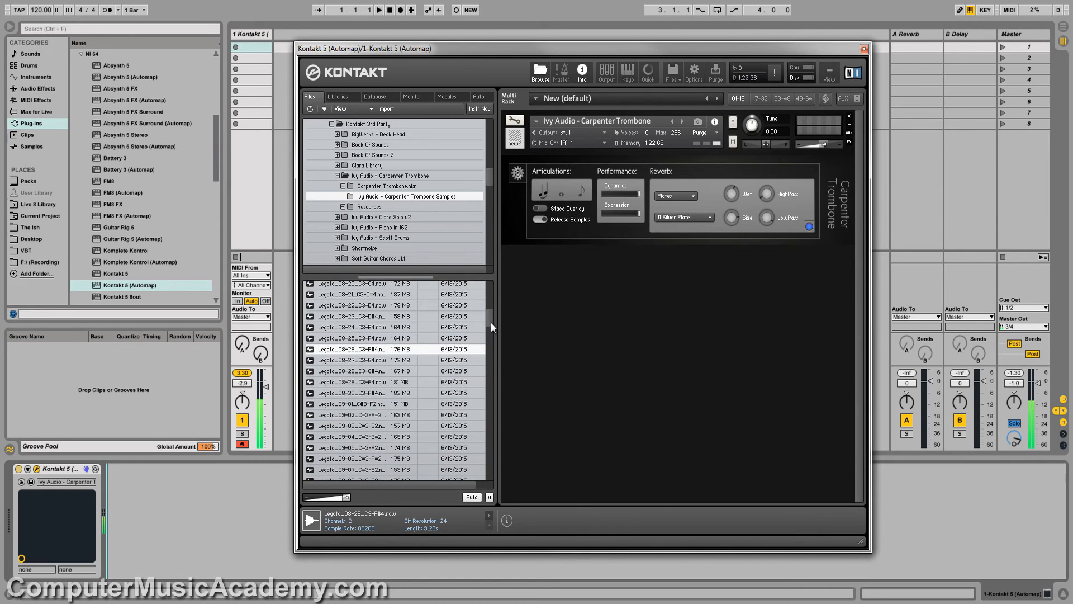
scroll("down", 3)
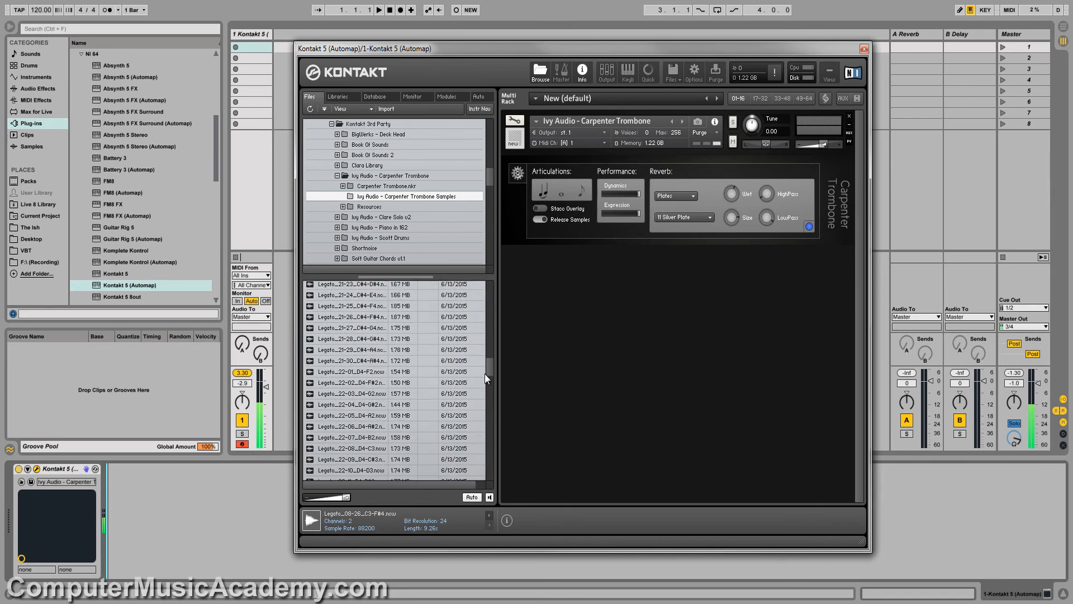
scroll("down", 3)
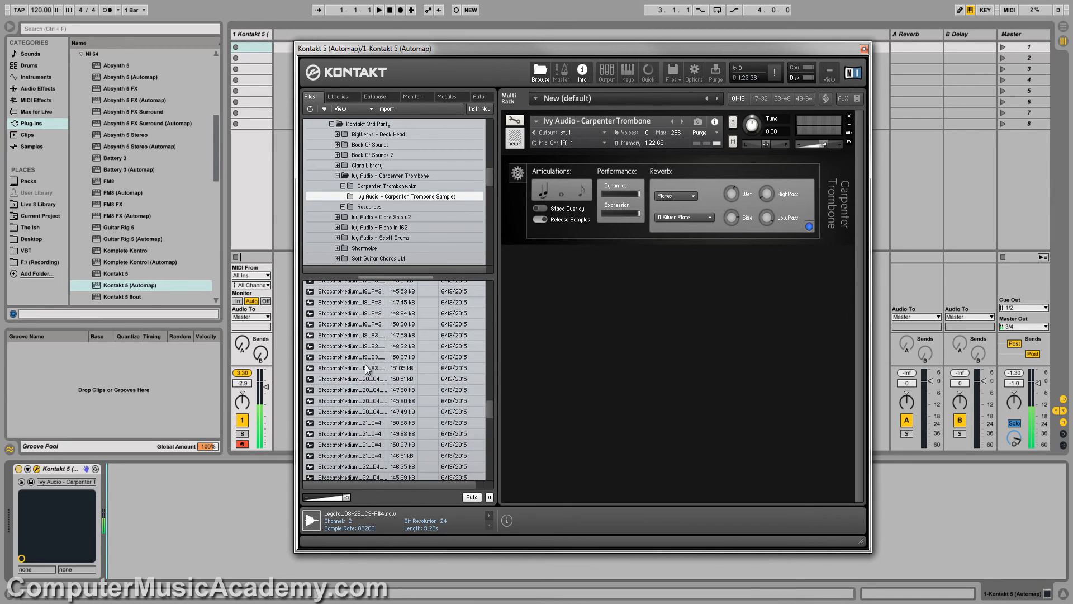
left_click(371, 412)
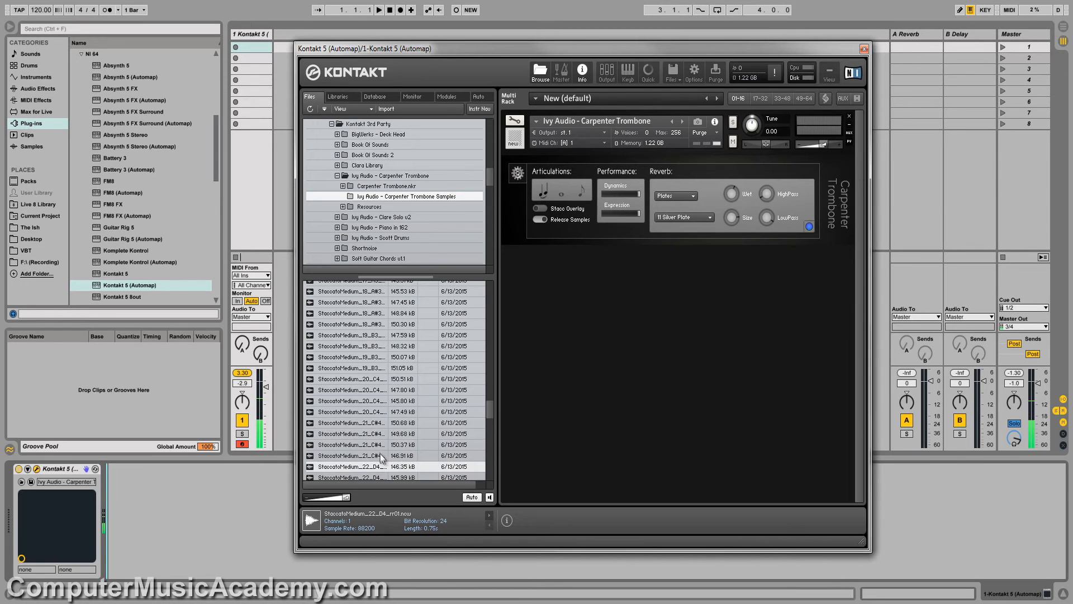
left_click(352, 357)
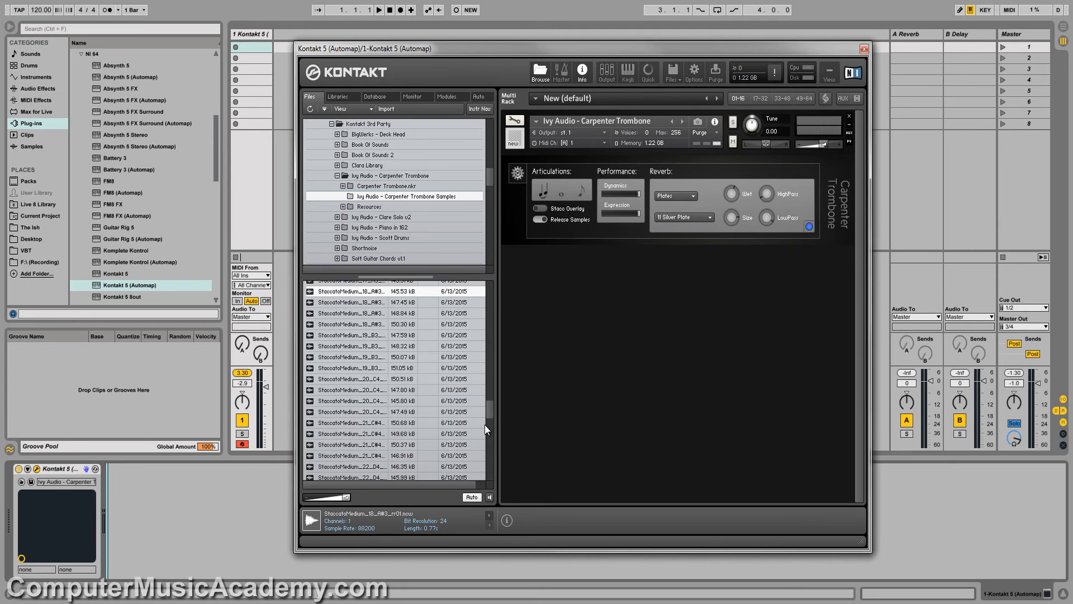
mouse_move(494, 416)
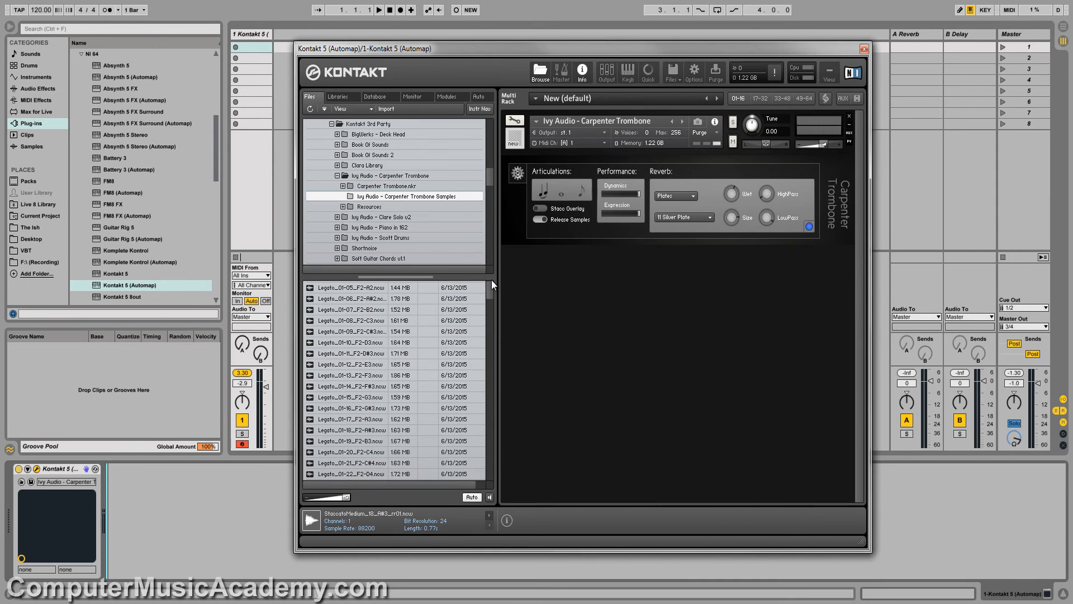
mouse_move(630, 133)
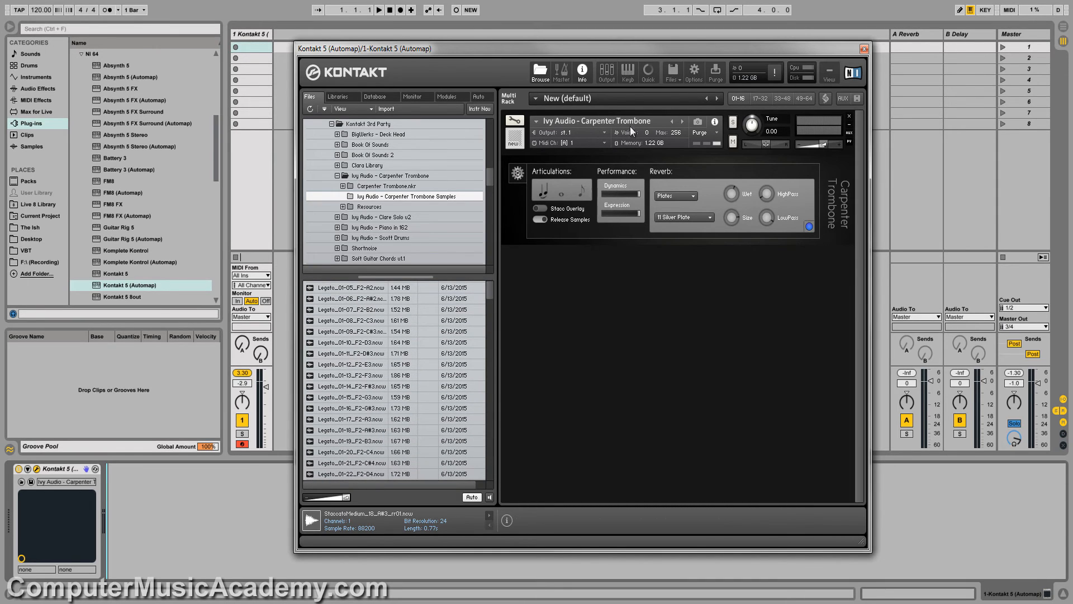
- Show the Outputs mixer and insert a Tape Saturator on the st.1 channel's first slot
left_click(605, 72)
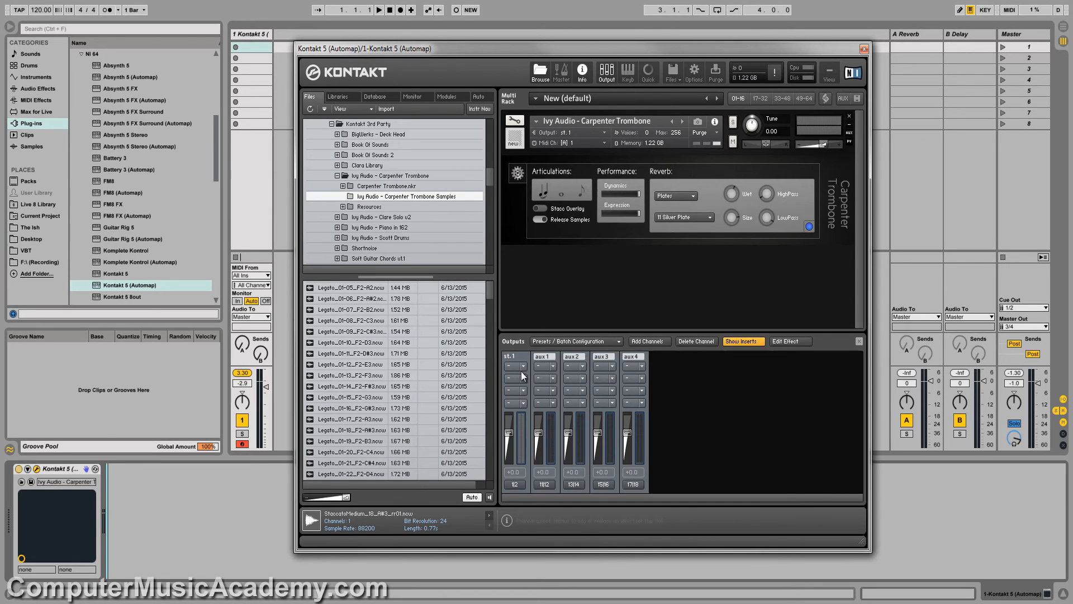
mouse_move(514, 371)
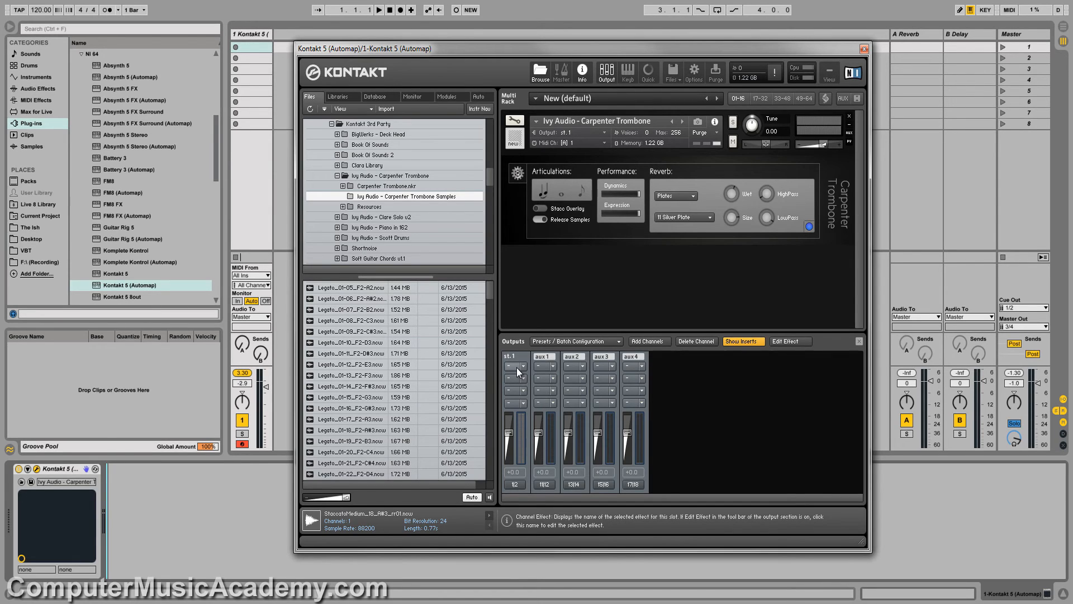
left_click(543, 379)
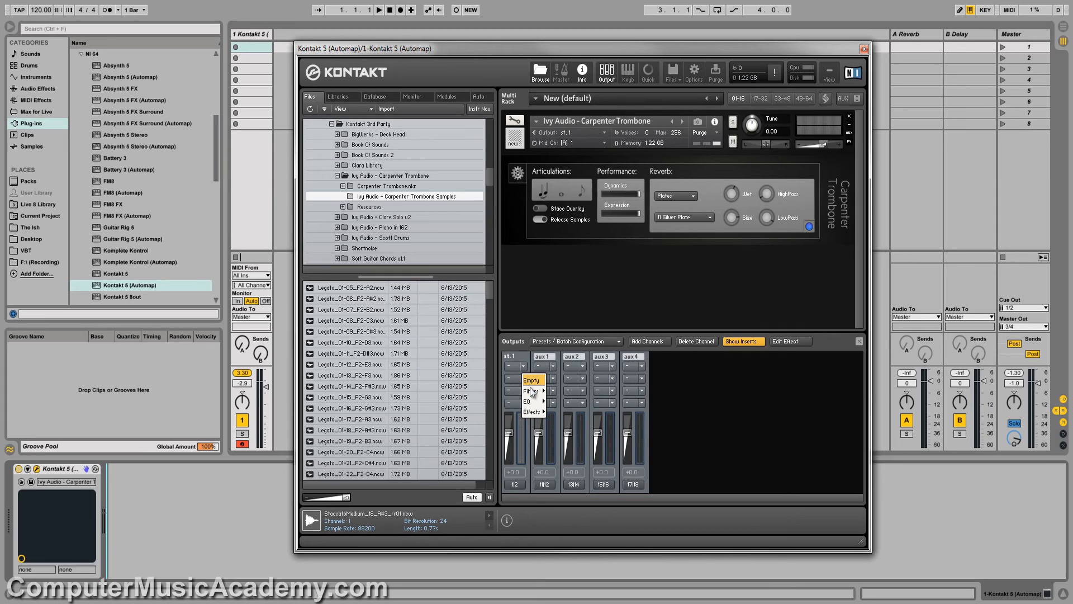
left_click(527, 402)
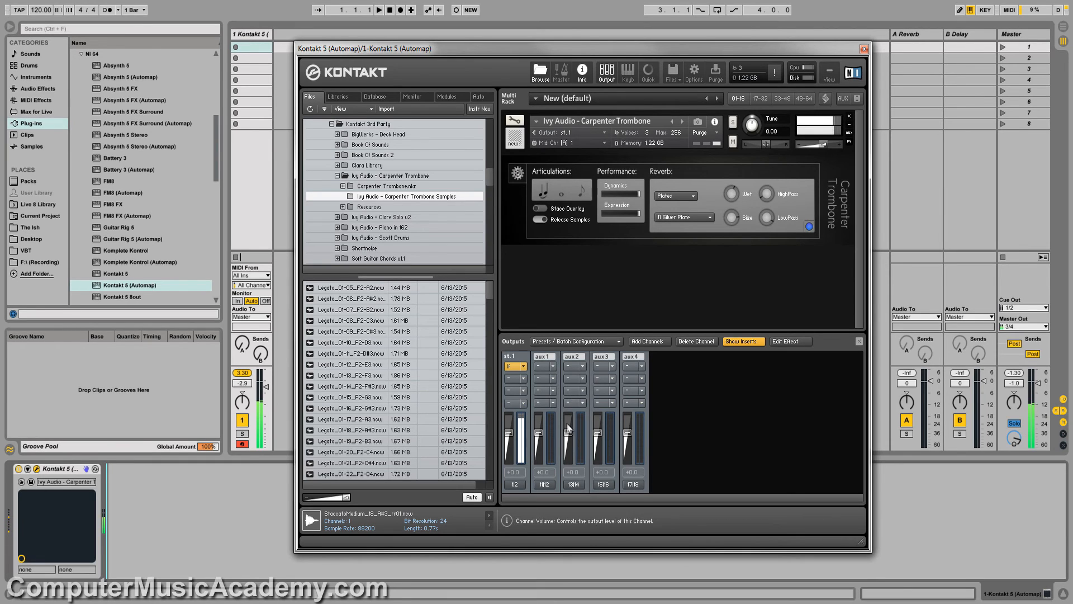
left_click(515, 378)
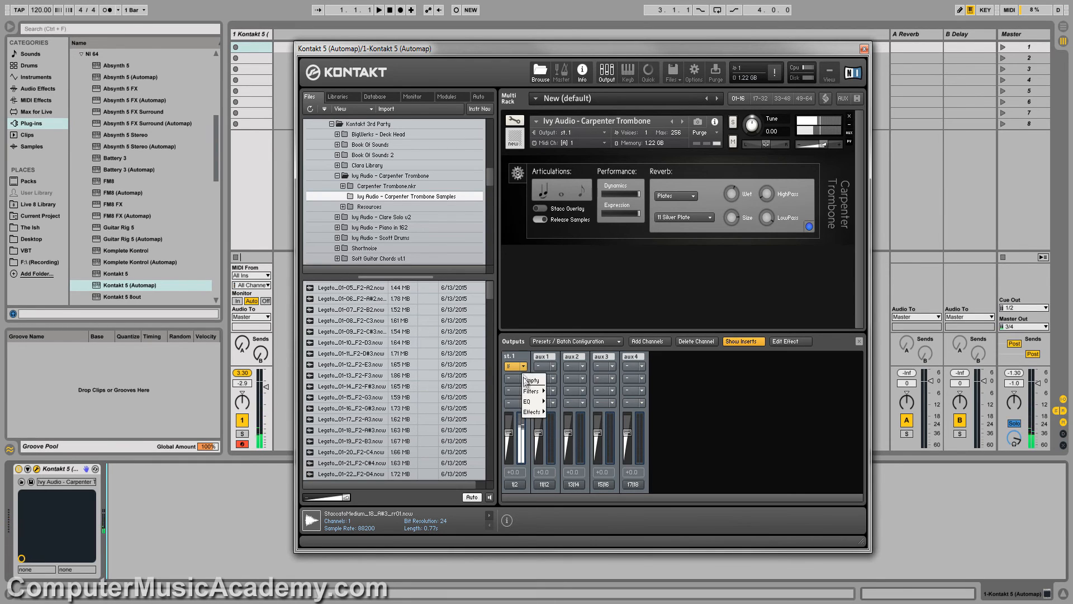
left_click(532, 412)
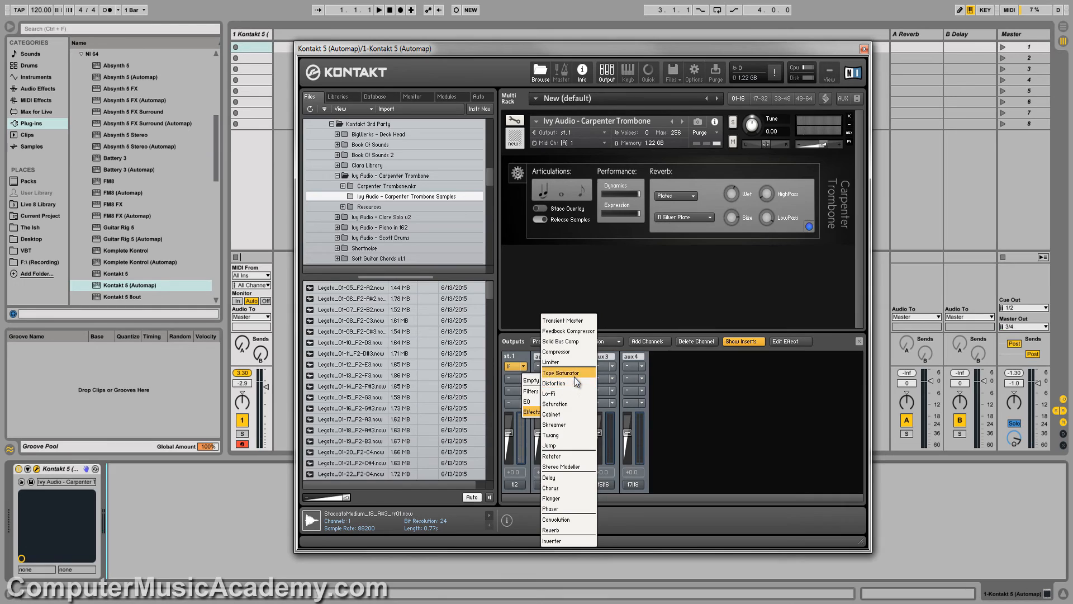
left_click(562, 372)
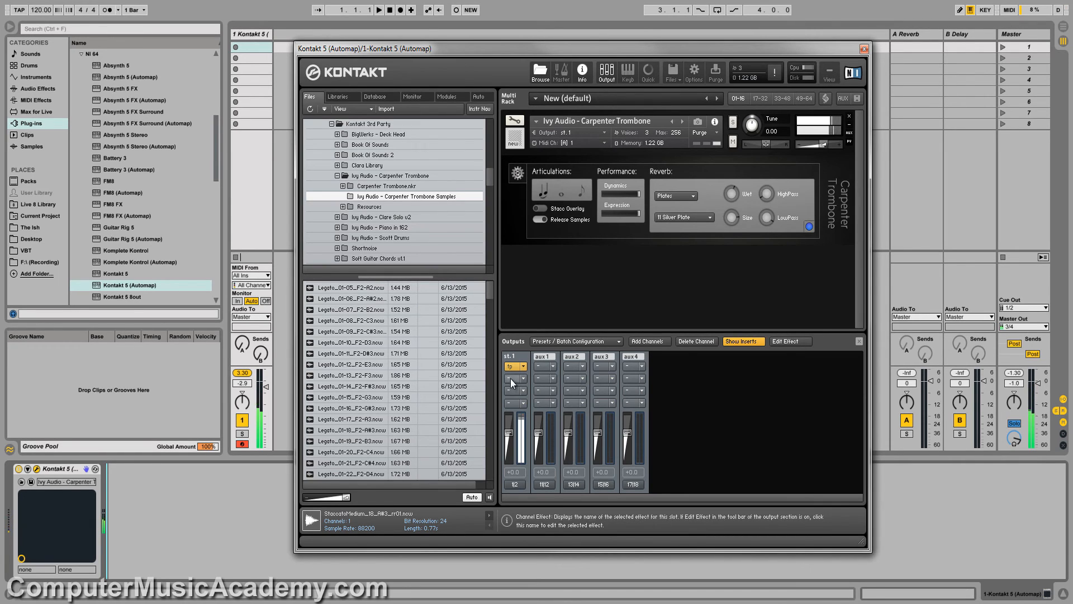
- Bring up the Effects list for the st.1 channel's next insert slot
left_click(514, 380)
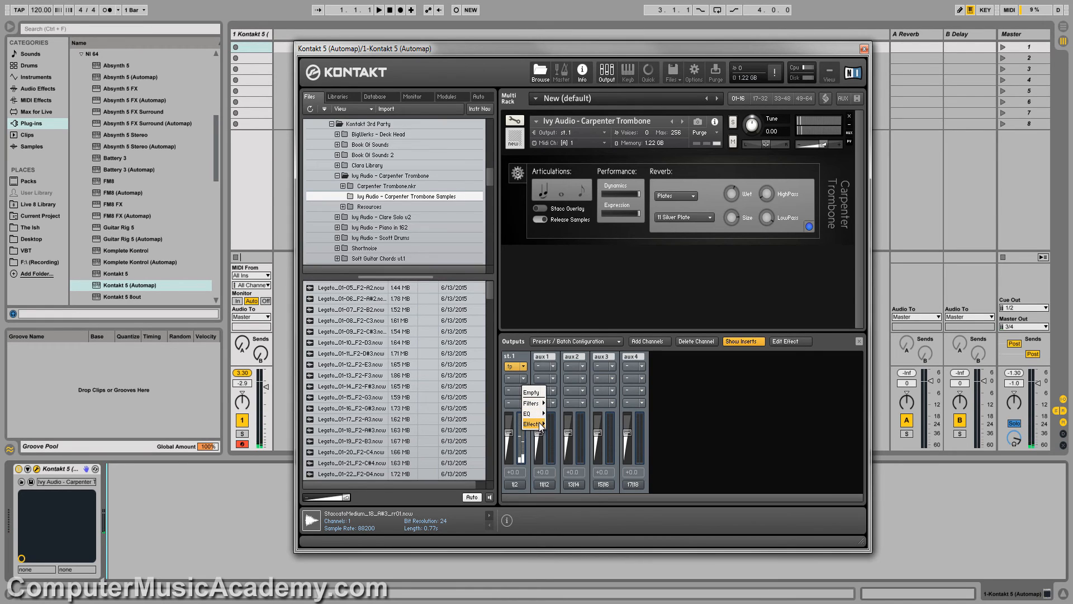
left_click(530, 425)
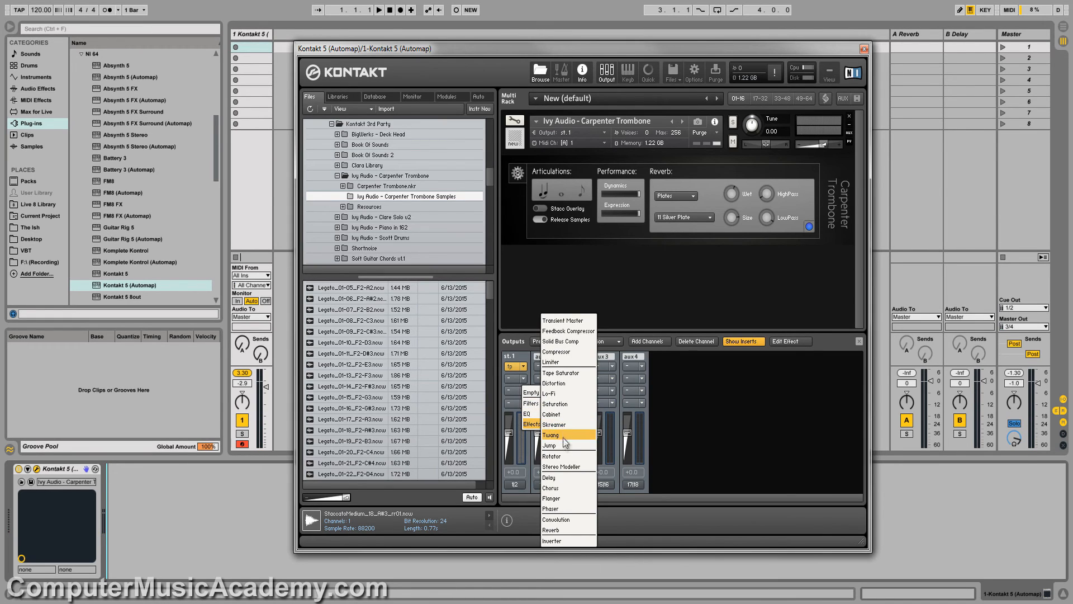